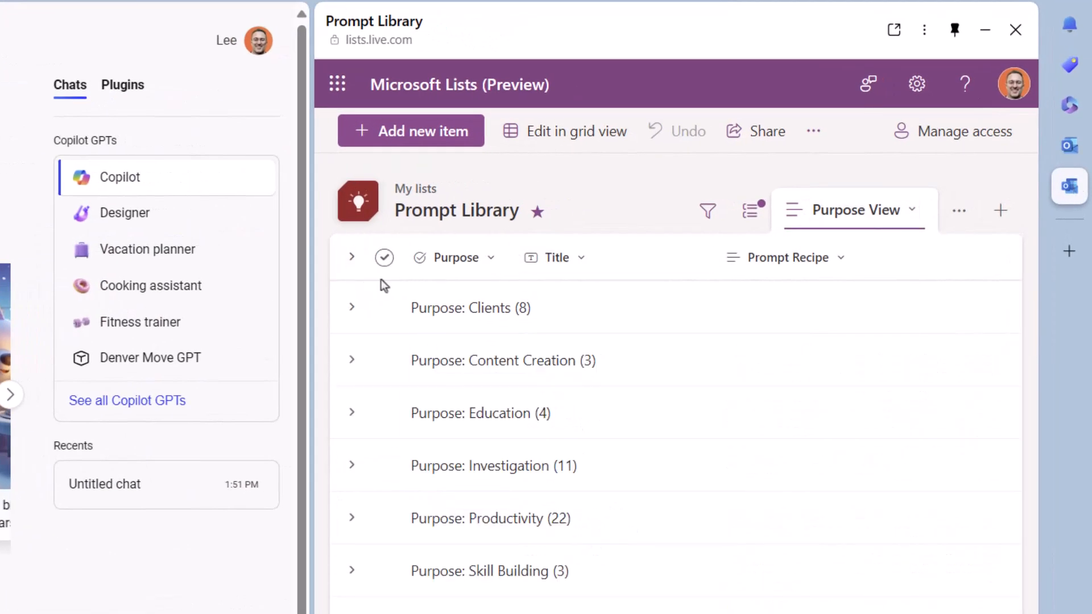
# Expand the Clients prompt group and show the Prompt Library full-page in All Items grid view
pyautogui.click(352, 415)
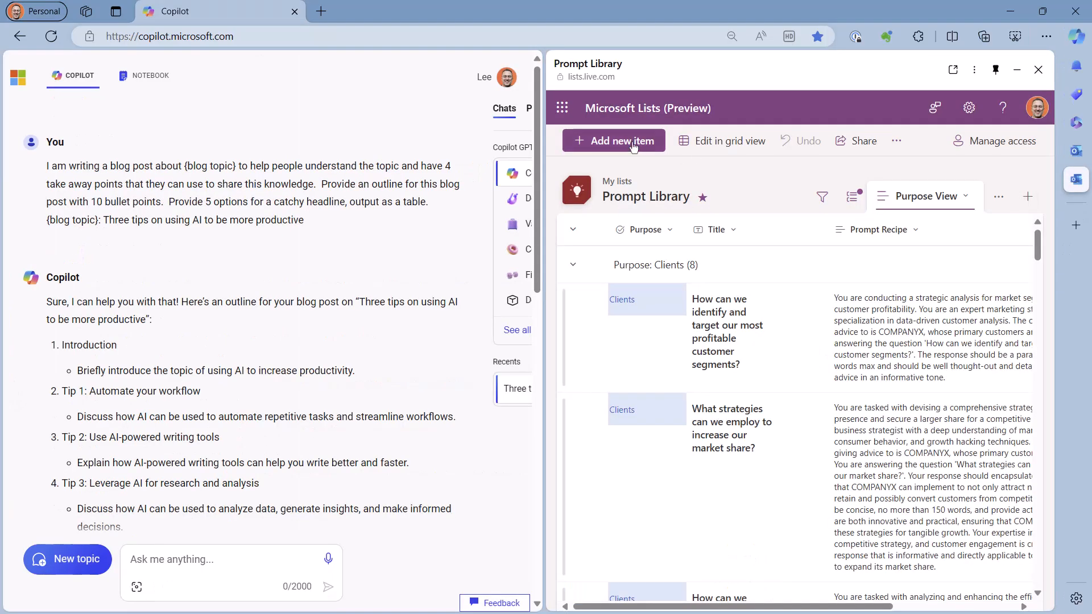
pyautogui.click(622, 141)
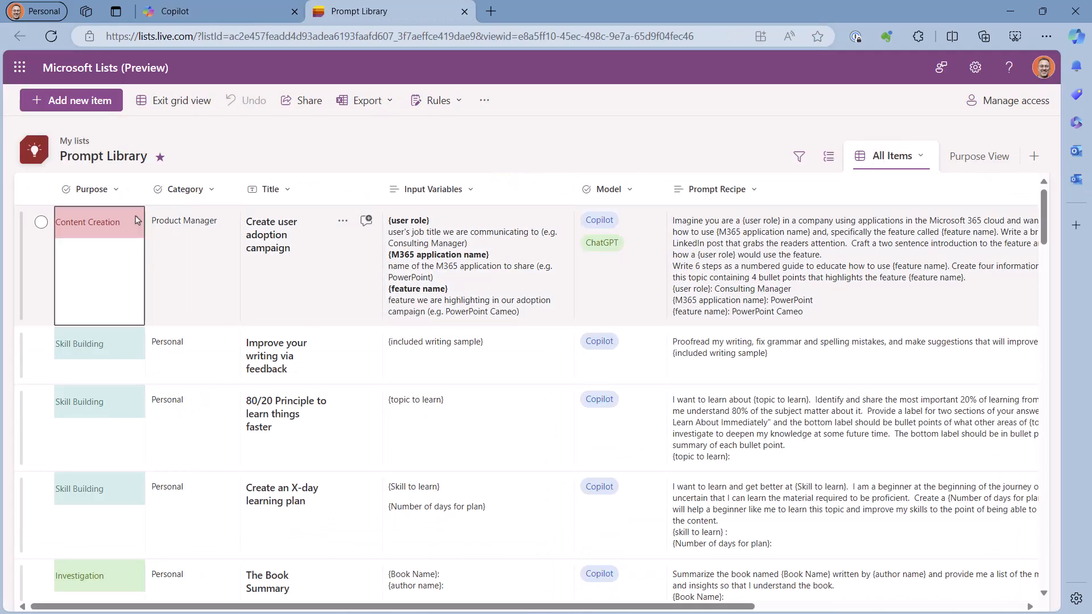
pyautogui.scroll(-3)
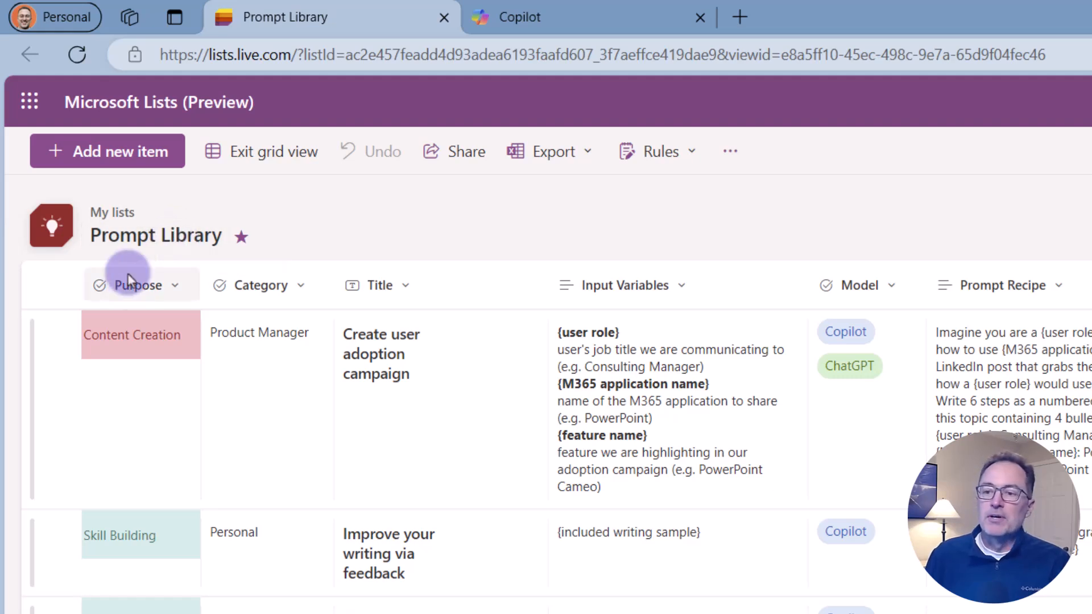
pyautogui.moveTo(294, 290)
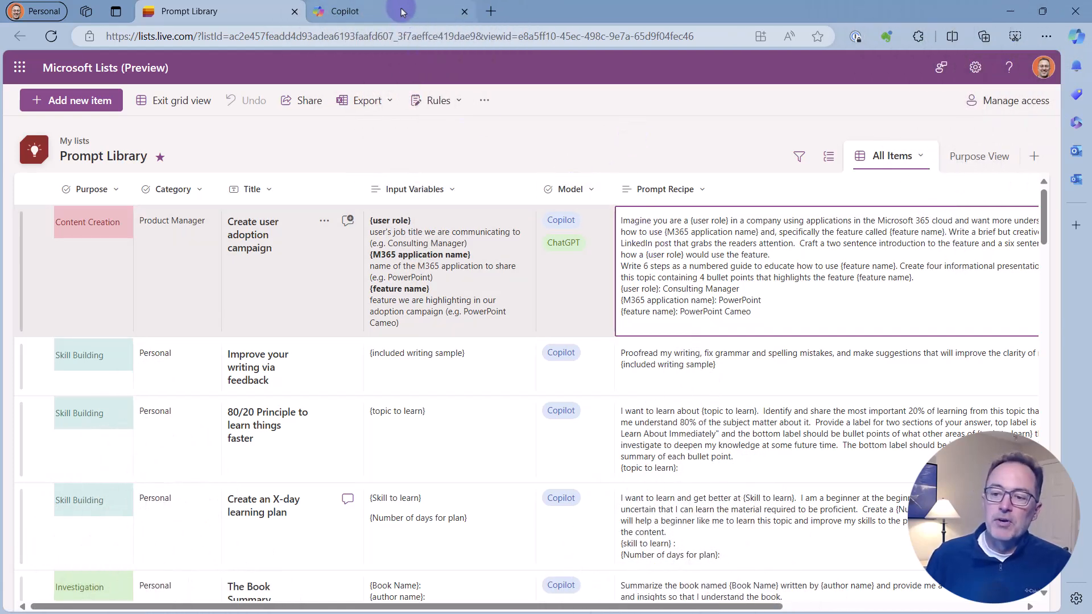
# Switch to the Copilot browser tab showing its home page
pyautogui.click(357, 12)
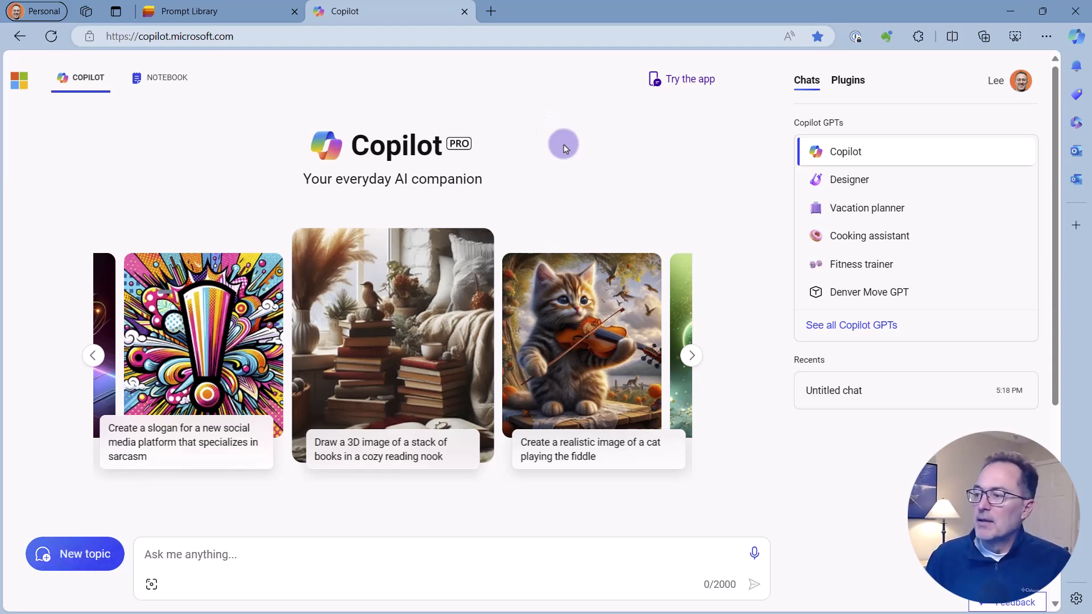
pyautogui.moveTo(1076, 180)
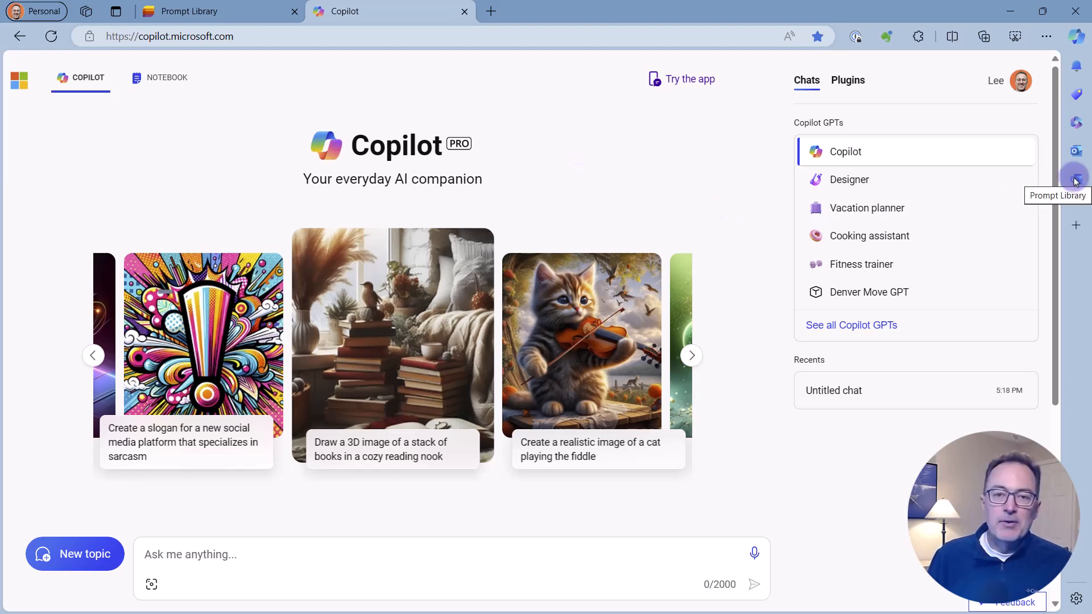
pyautogui.click(1075, 181)
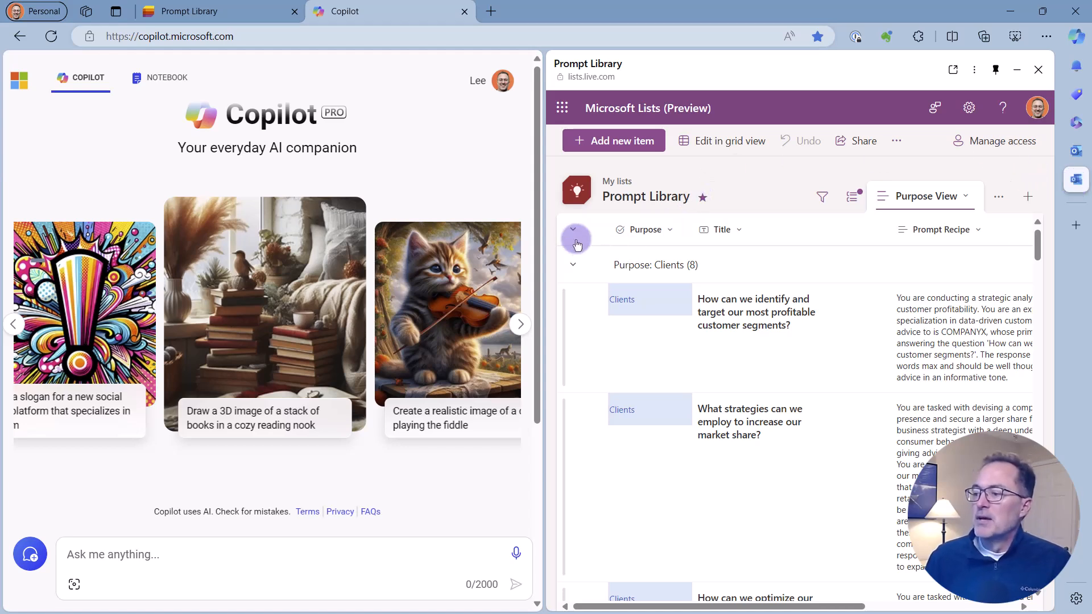
pyautogui.click(575, 231)
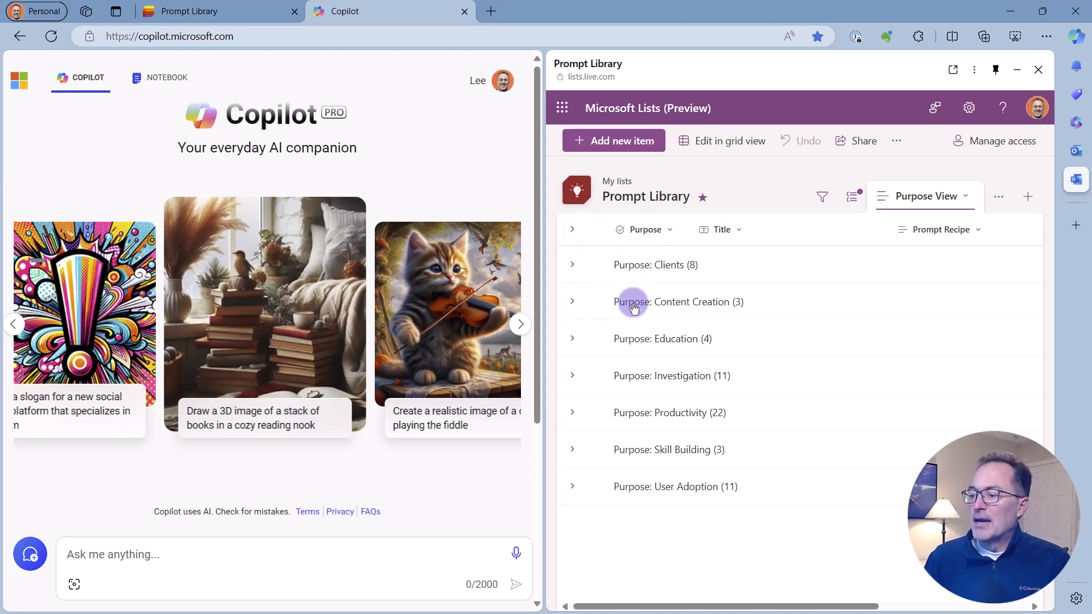
pyautogui.moveTo(677, 268)
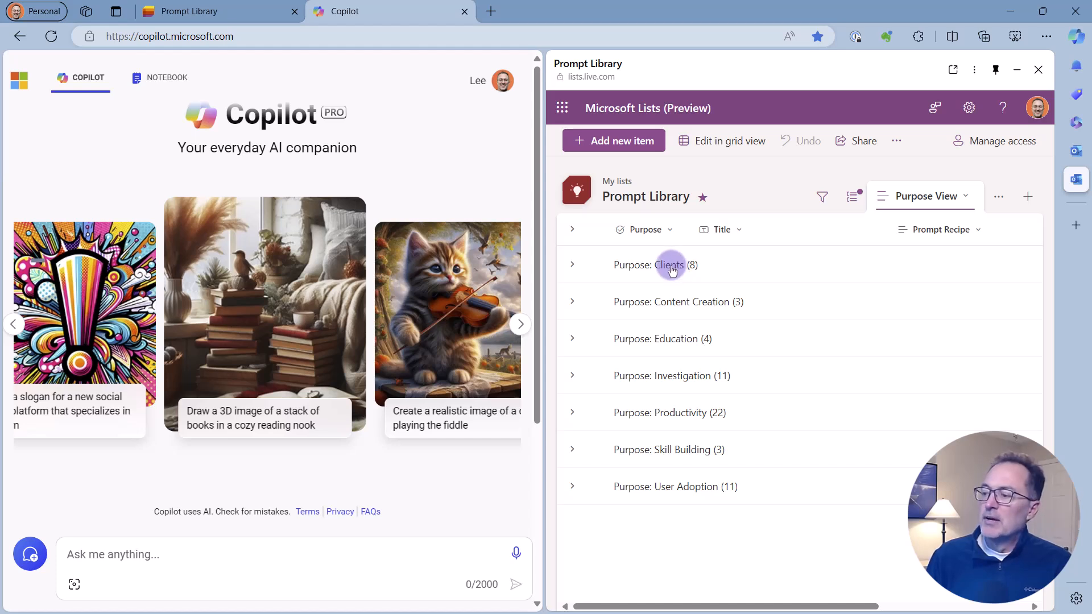
pyautogui.moveTo(708, 305)
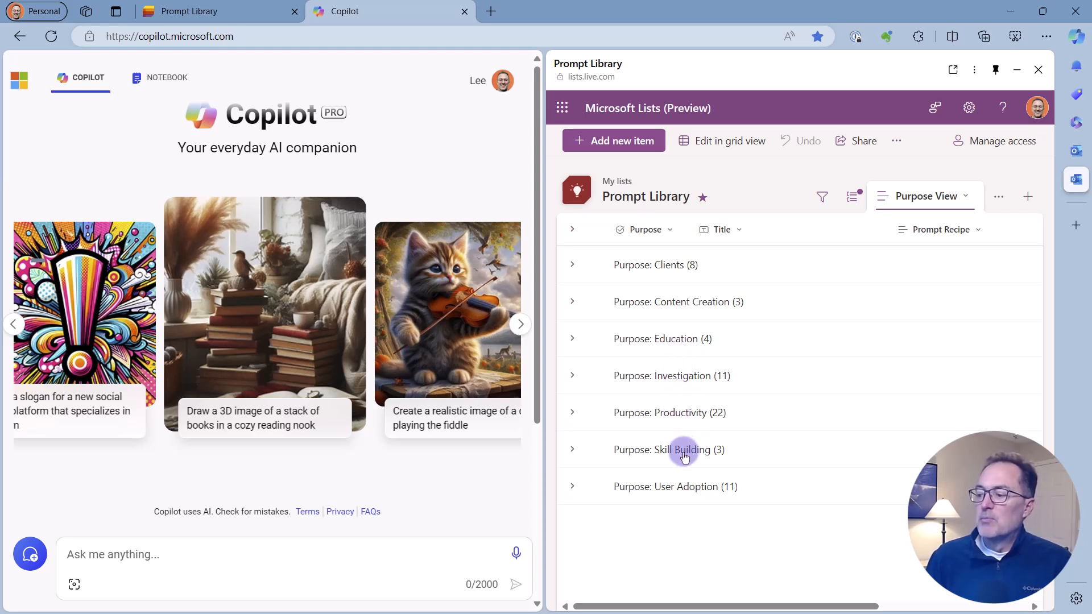
pyautogui.moveTo(702, 496)
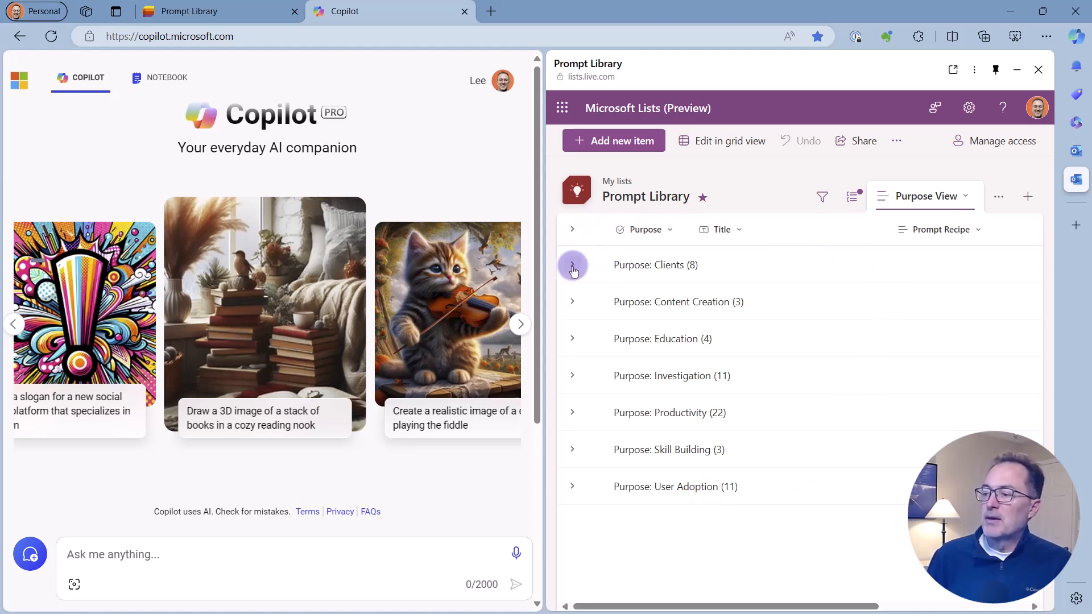
pyautogui.click(573, 302)
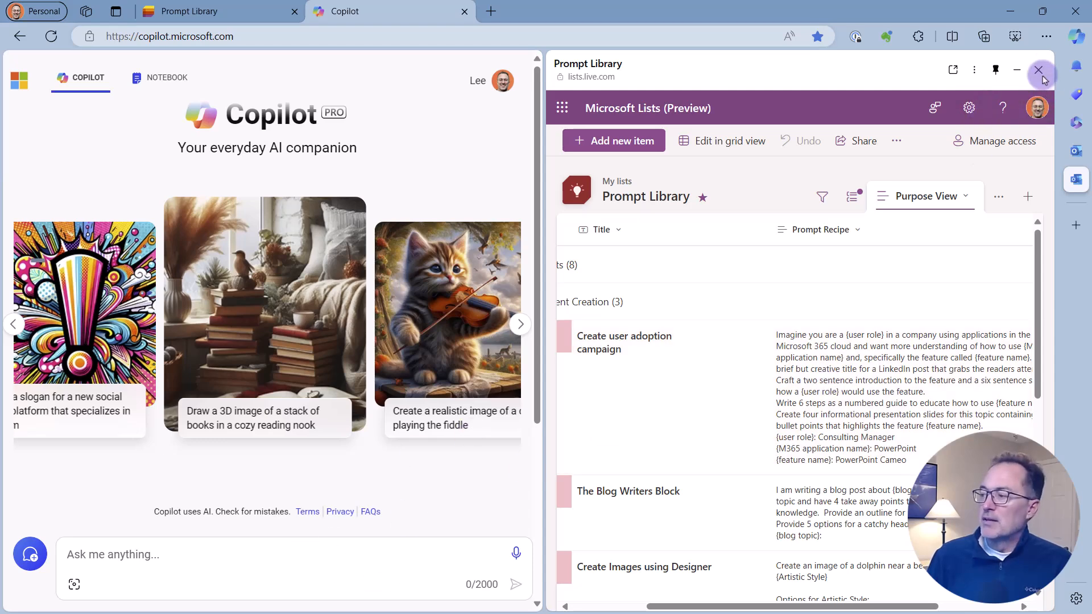
pyautogui.moveTo(1040, 71)
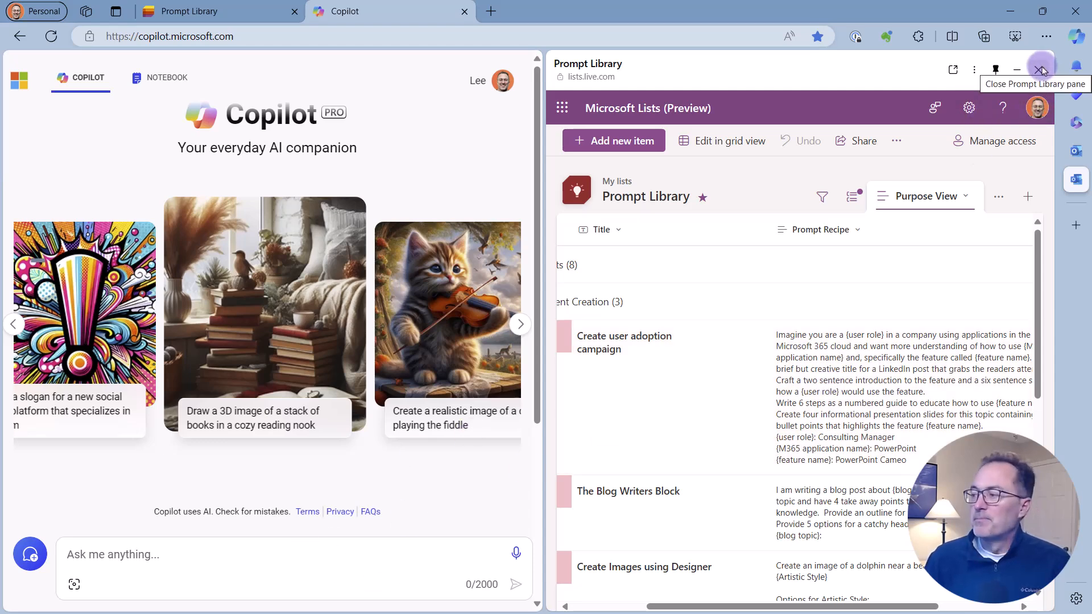
pyautogui.click(1040, 68)
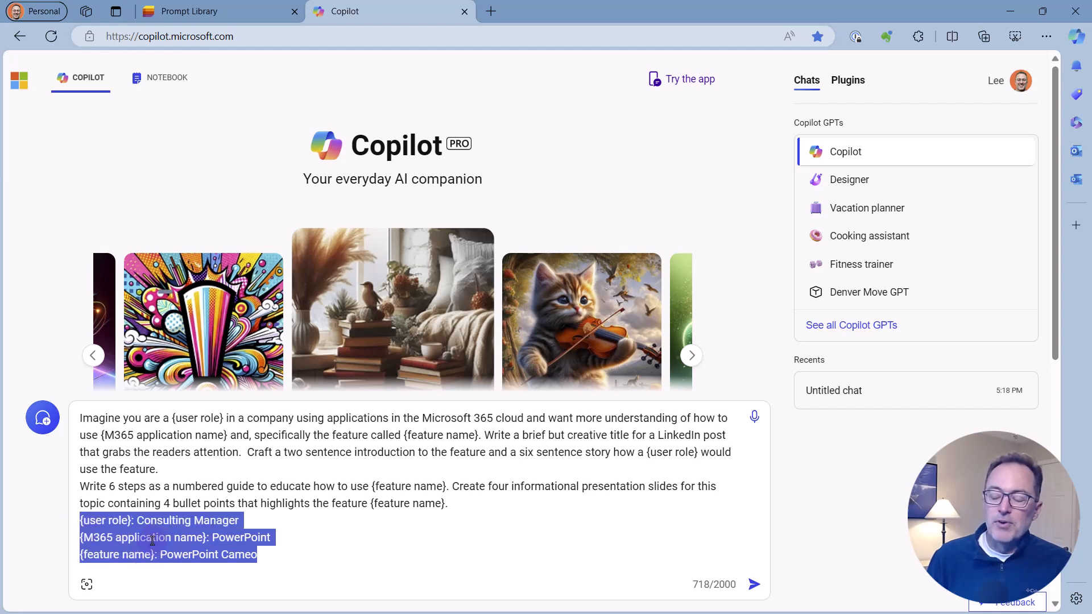
# Review the pasted adoption campaign prompt, select the Consulting Manager value, and submit it to Copilot
pyautogui.click(140, 520)
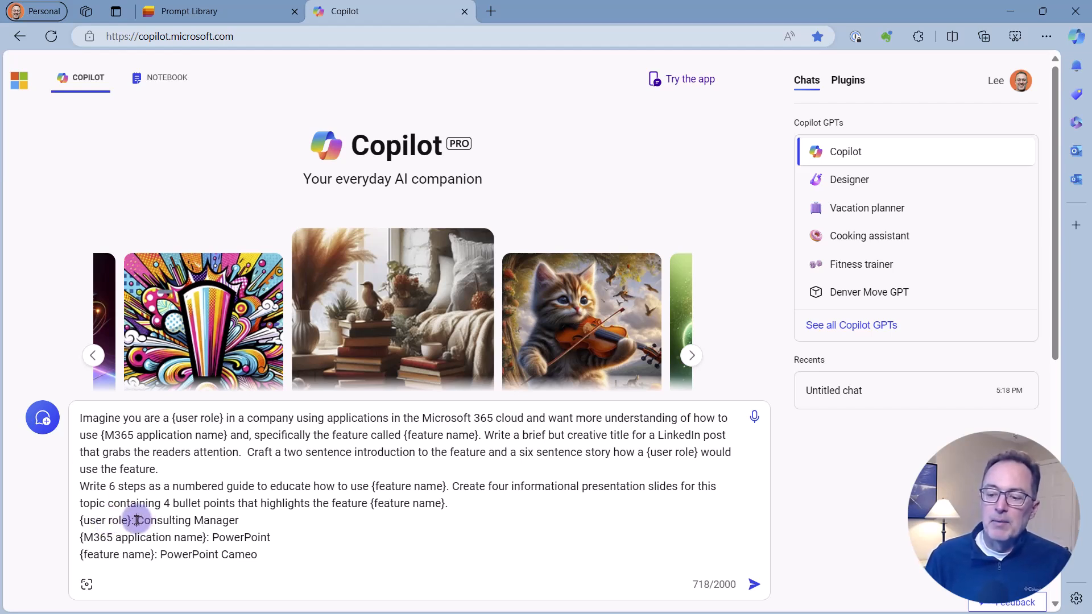
pyautogui.doubleClick(160, 521)
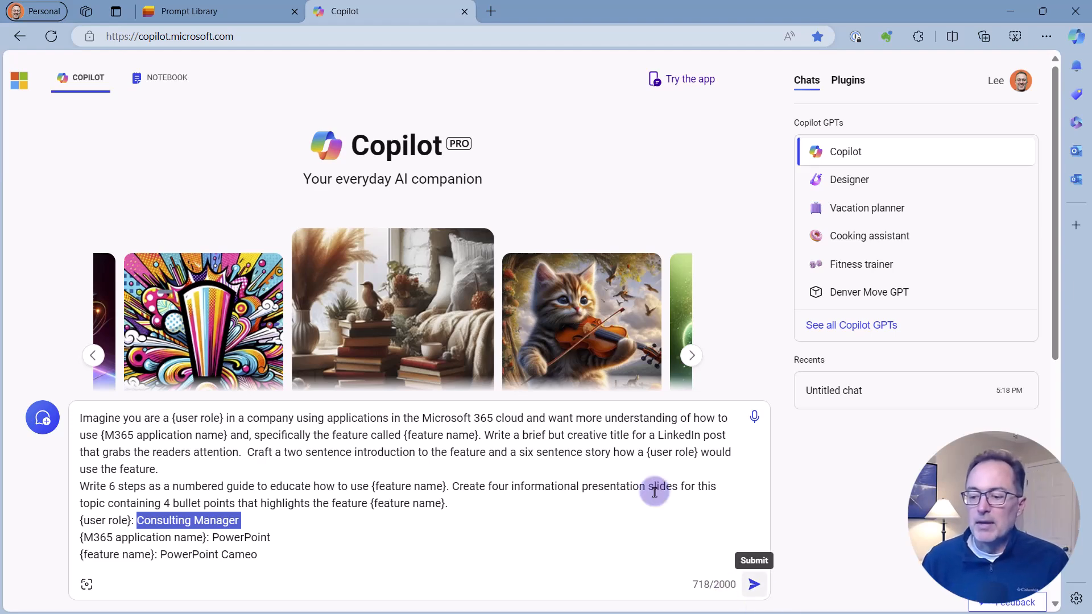
pyautogui.click(754, 585)
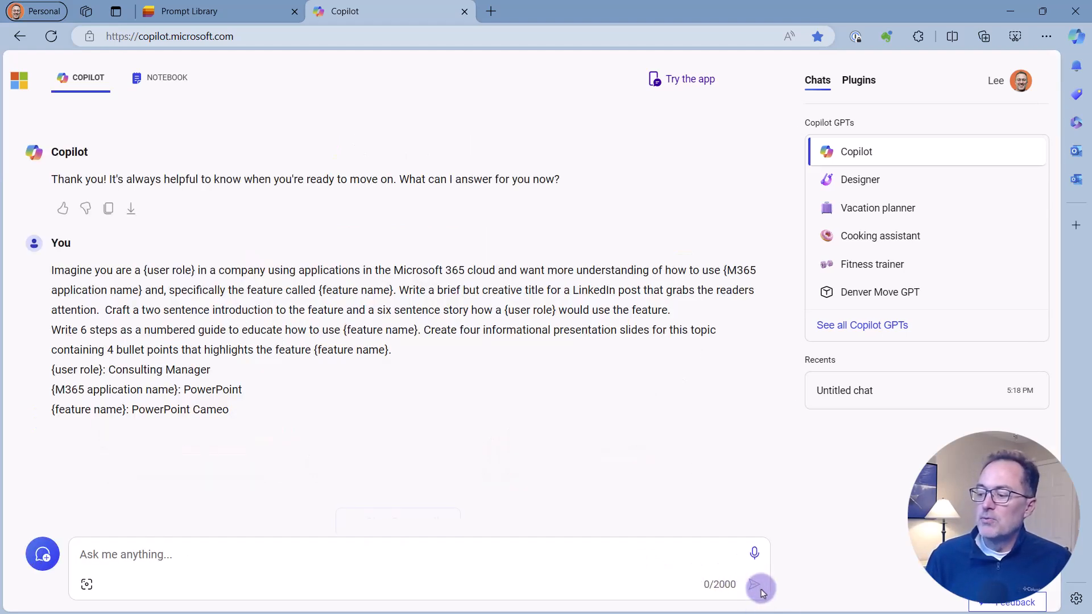
# Read Copilot's LinkedIn-style answer on PowerPoint Cameo, then move to the Notebook workspace
pyautogui.click(753, 585)
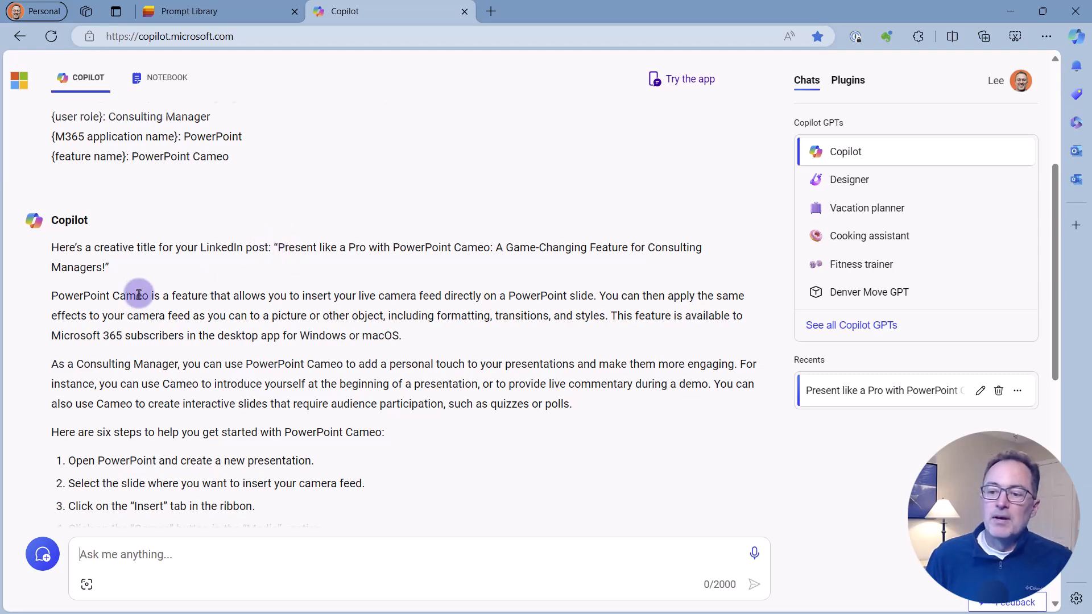
pyautogui.scroll(-3)
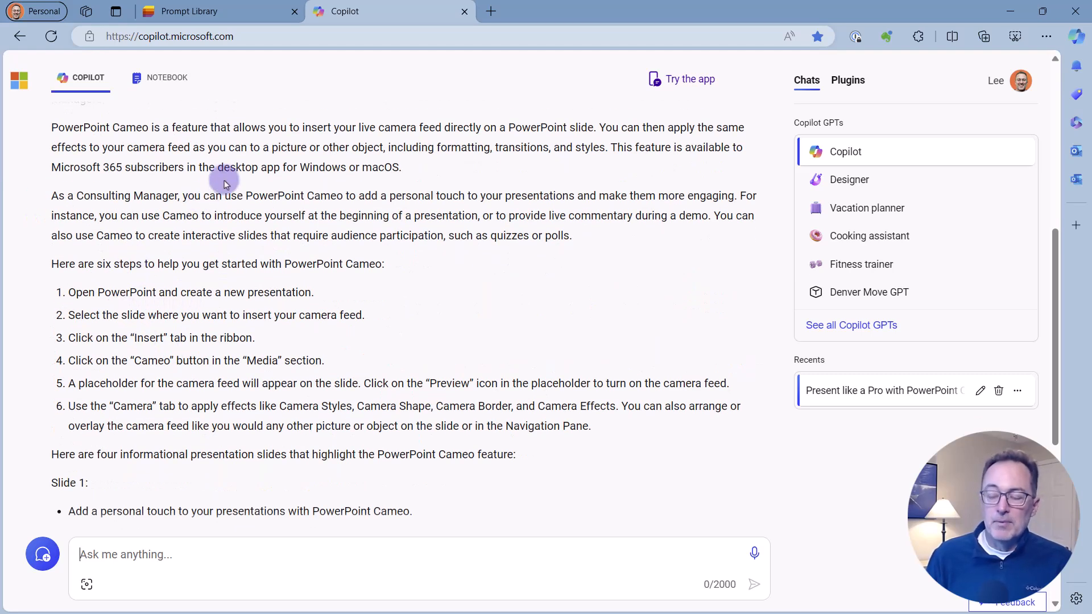
pyautogui.moveTo(239, 275)
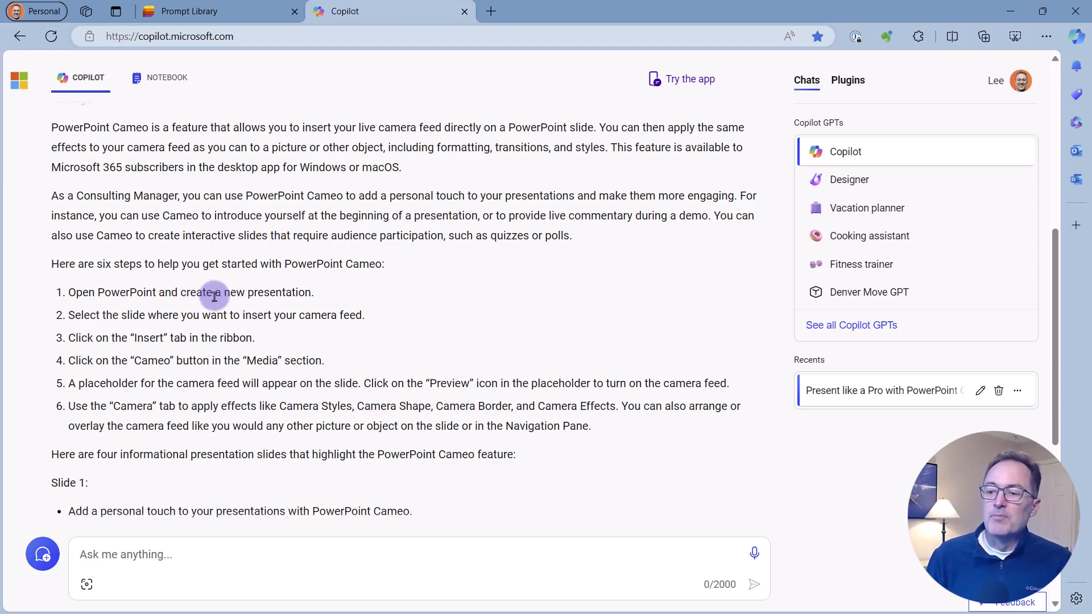
pyautogui.scroll(-3)
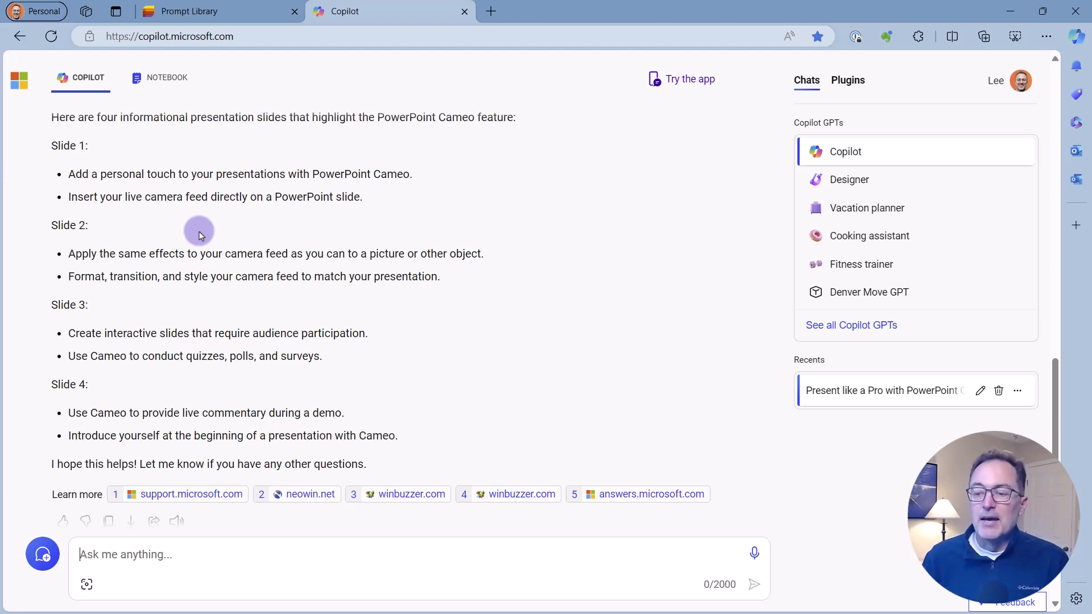
pyautogui.scroll(-3)
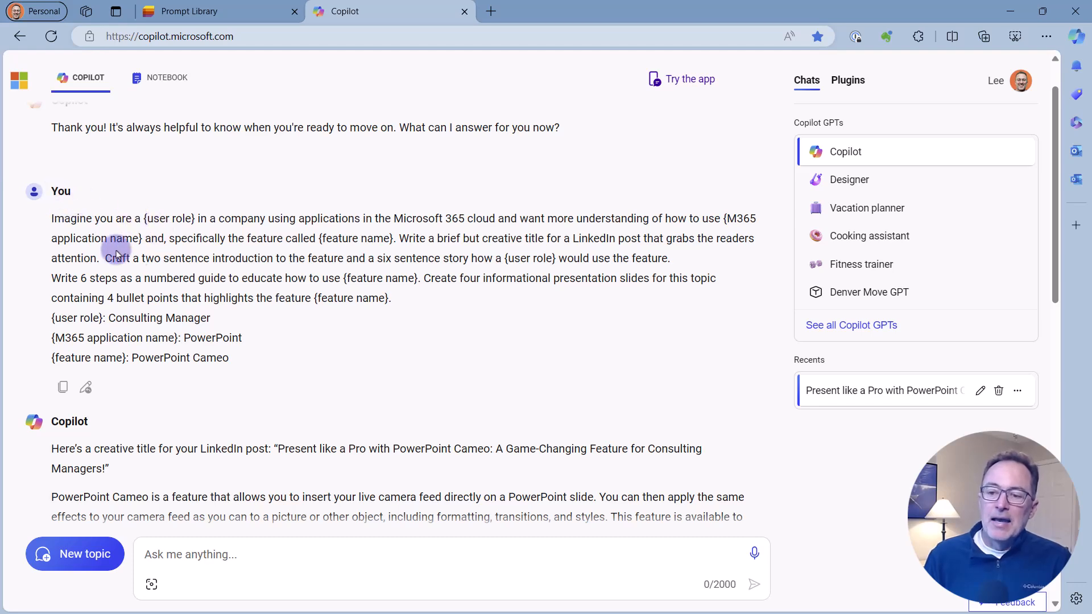
pyautogui.moveTo(264, 332)
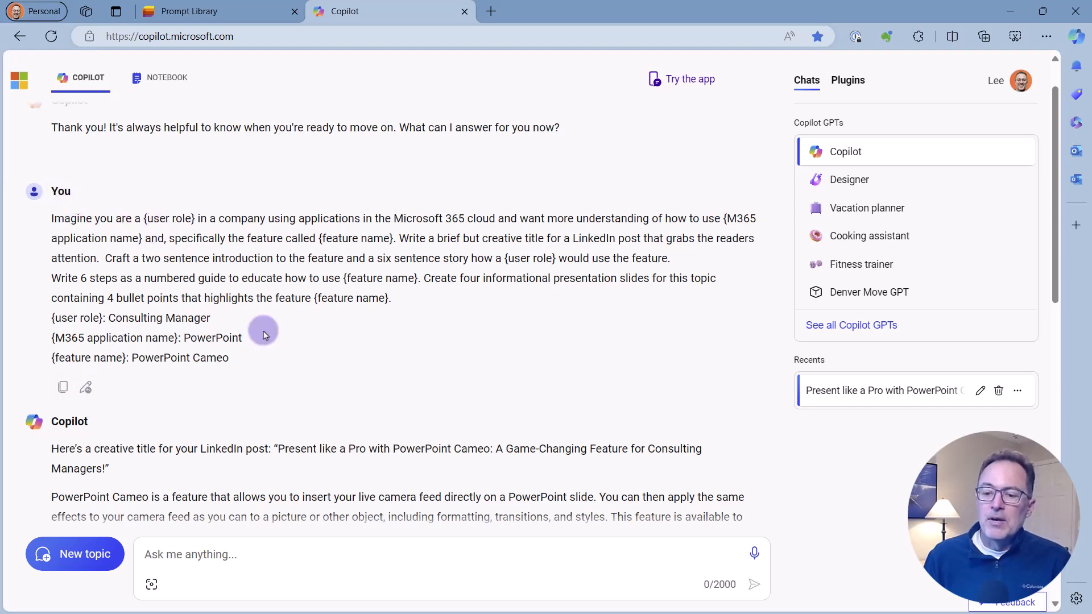
pyautogui.scroll(-3)
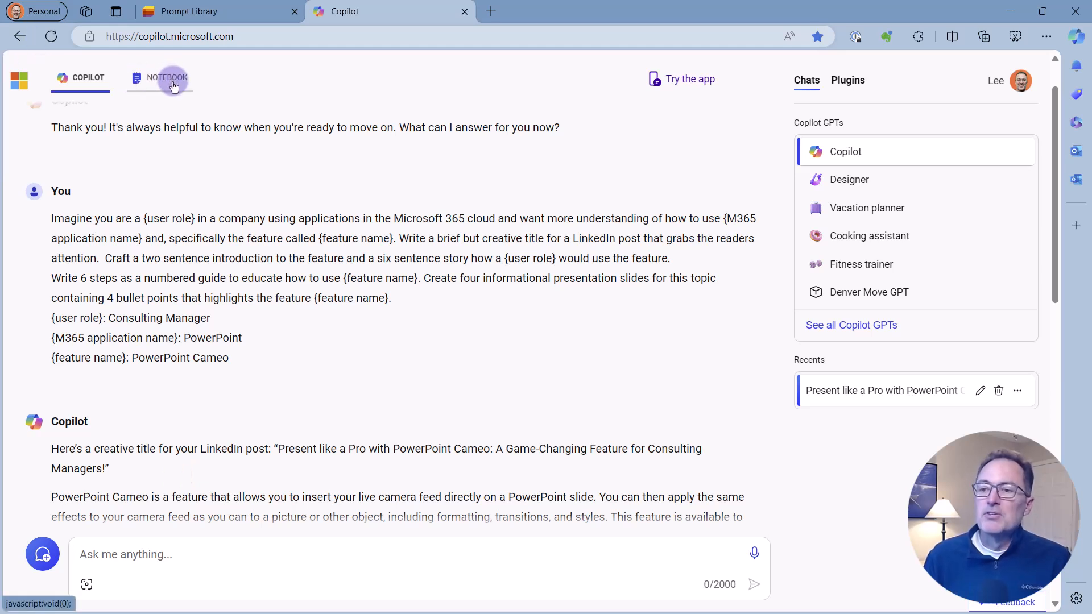
pyautogui.click(167, 77)
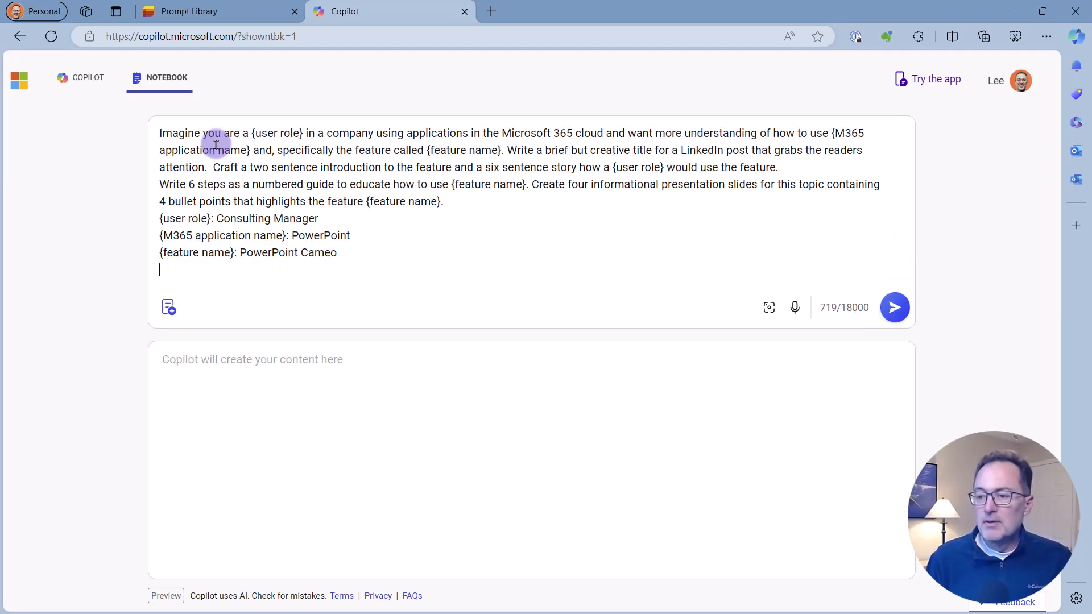
# Submit the PowerPoint Cameo prompt in the Notebook to generate its step guide and slides
pyautogui.click(894, 307)
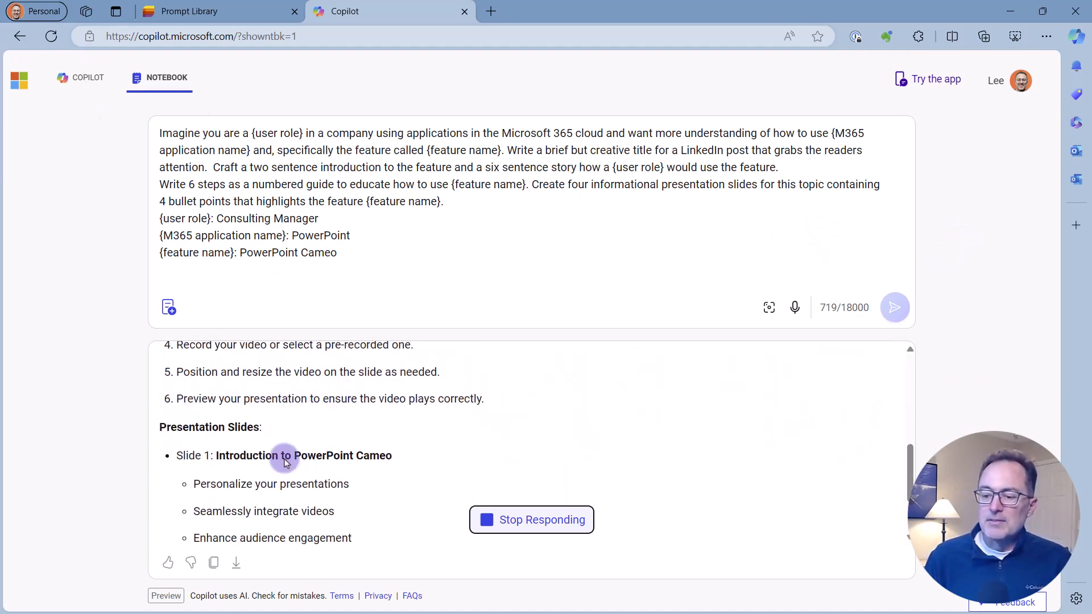
pyautogui.moveTo(310, 251)
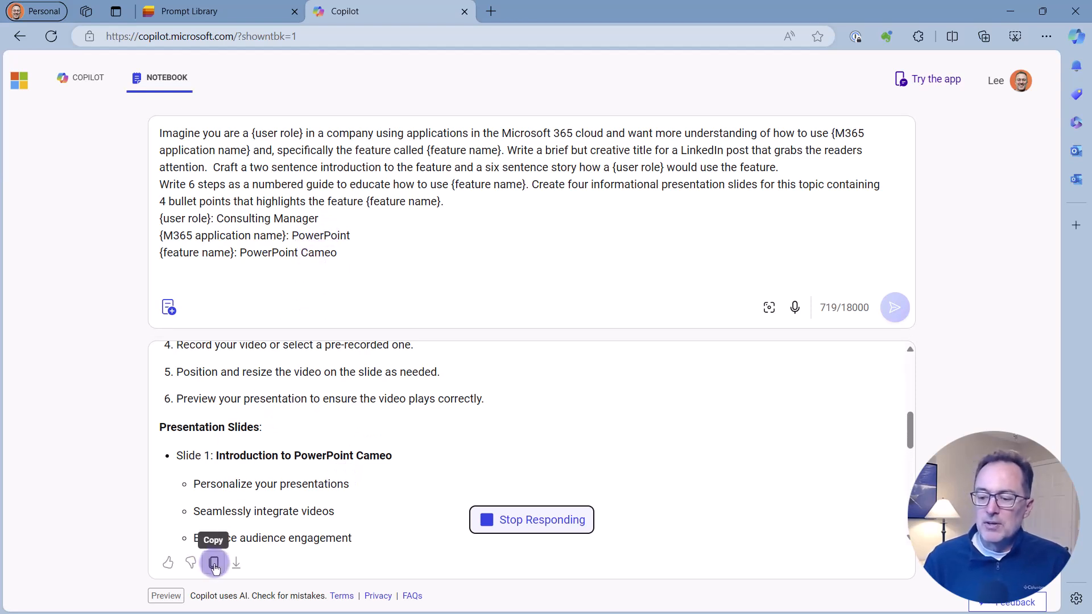
pyautogui.moveTo(151, 333)
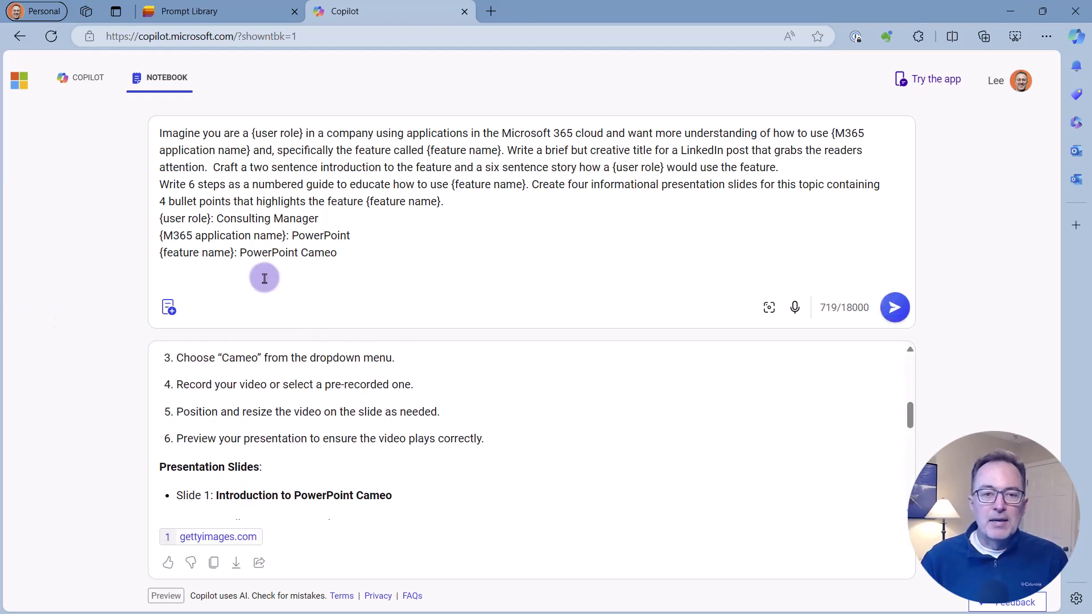
# Replace PowerPoint Cameo with Transcription and rerun the notebook prompt
pyautogui.doubleClick(319, 253)
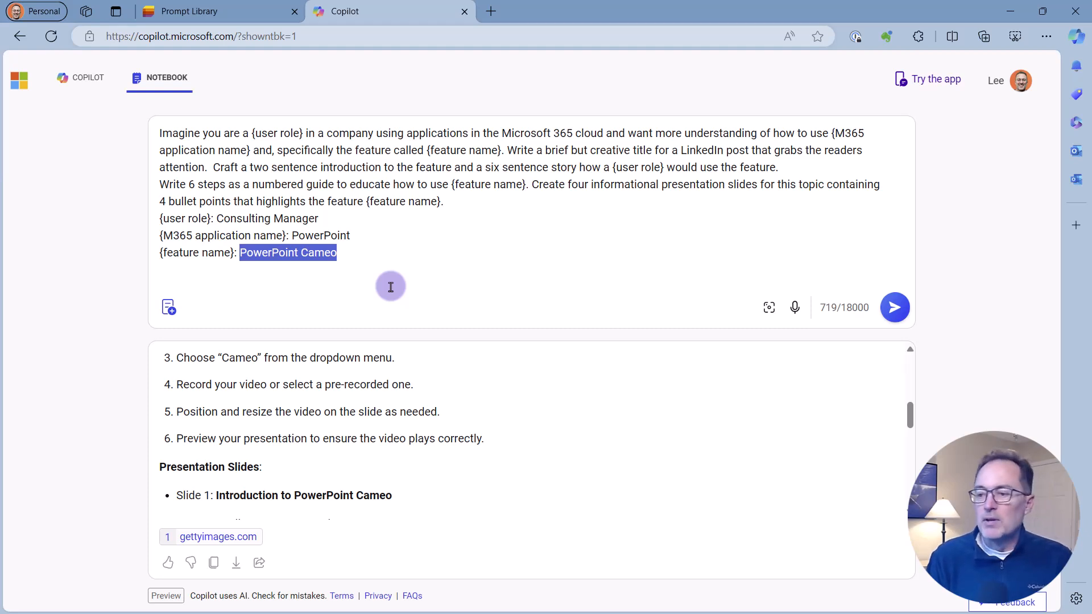
pyautogui.write('Transcription')
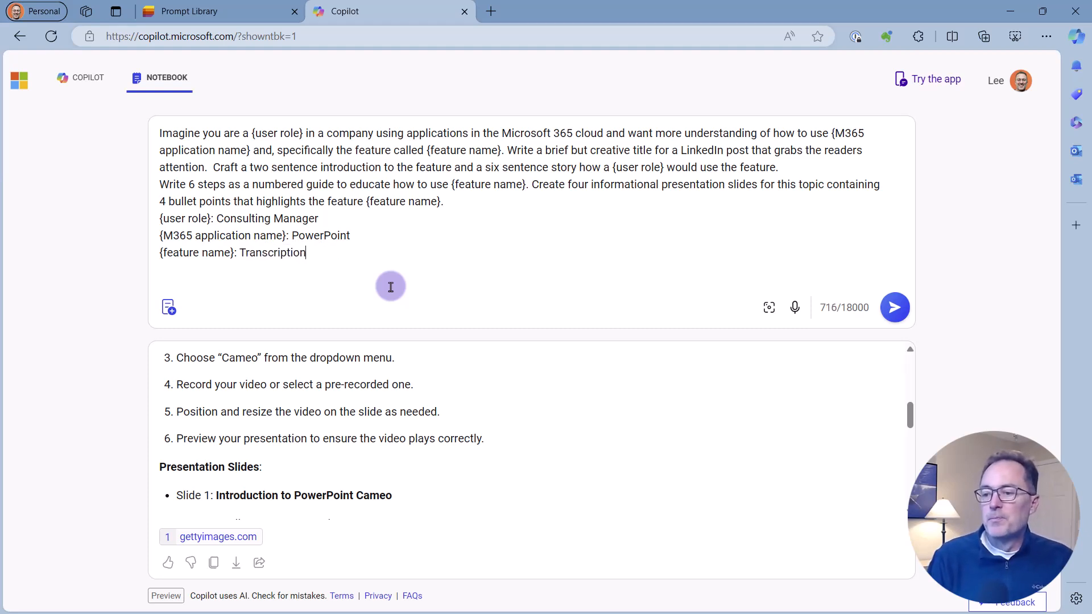
pyautogui.moveTo(895, 307)
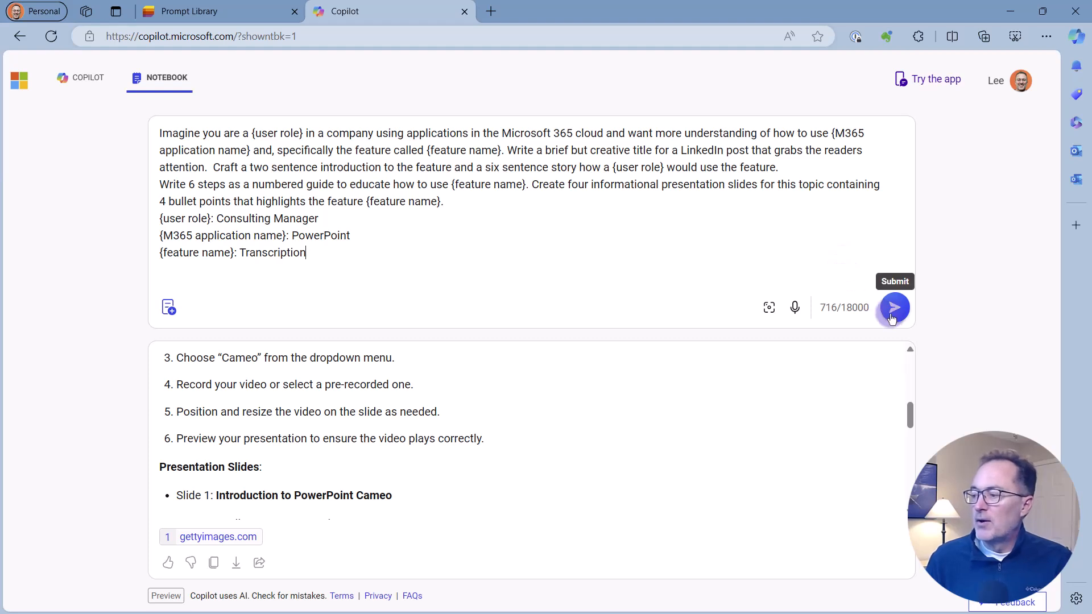
pyautogui.click(894, 307)
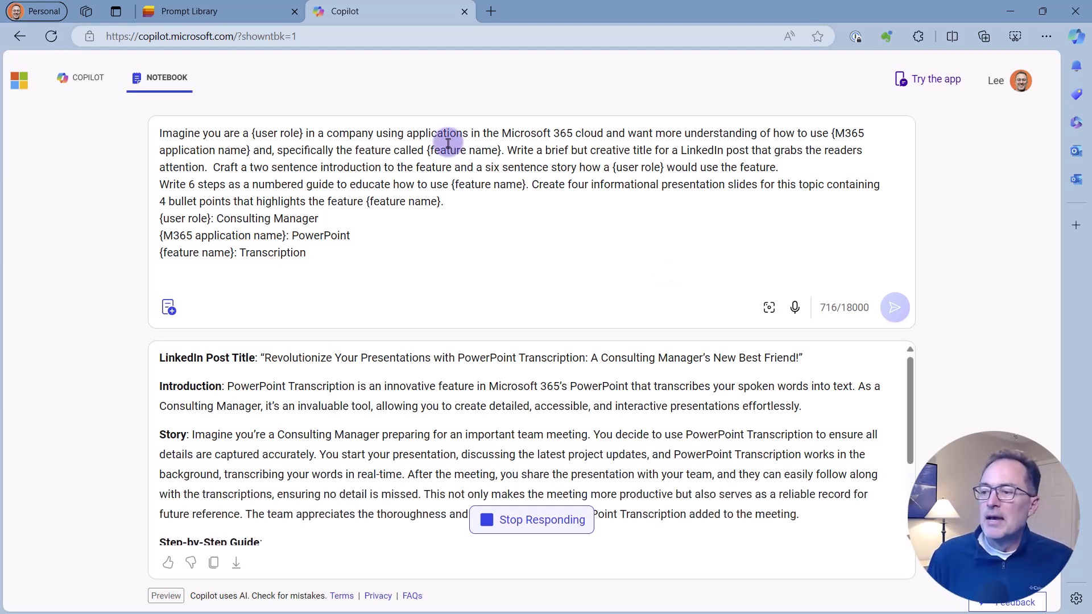
# Change the story length from six to 30 sentences and blank out the Transcription feature value
pyautogui.doubleClick(493, 167)
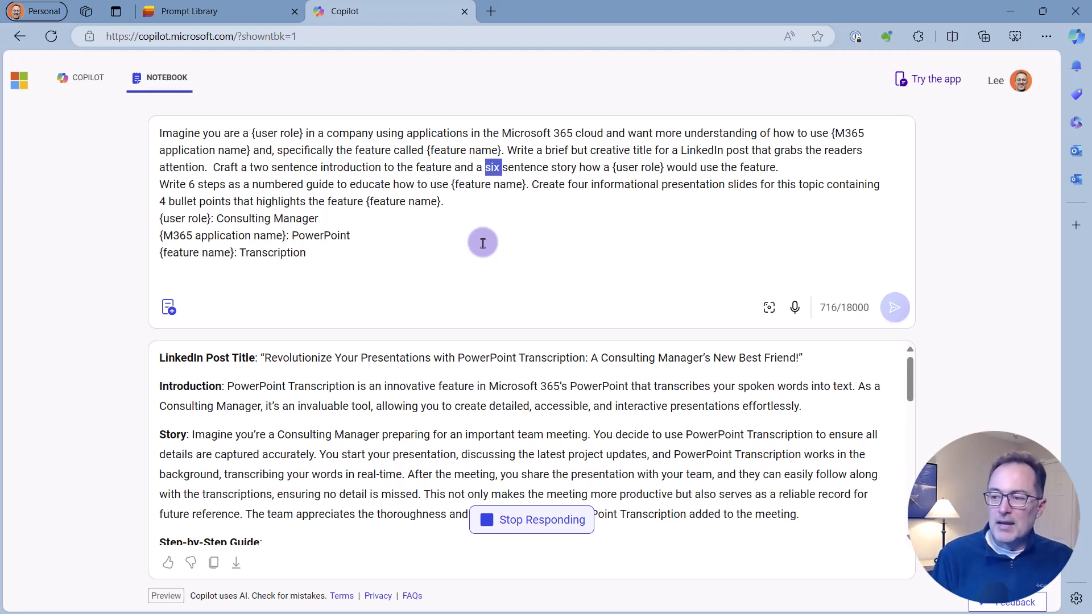
pyautogui.write('30')
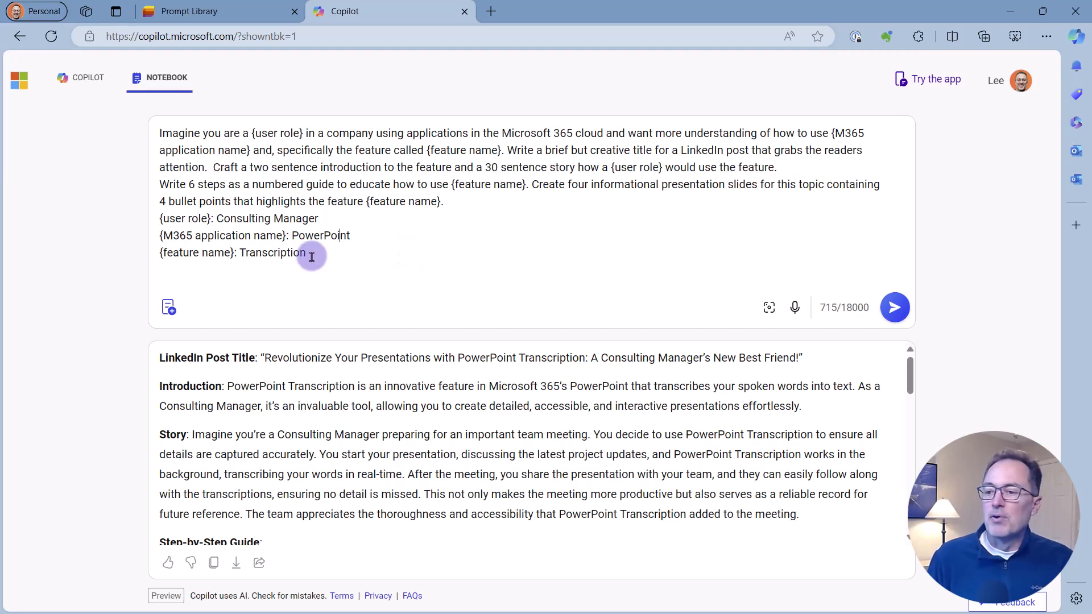
pyautogui.doubleClick(273, 253)
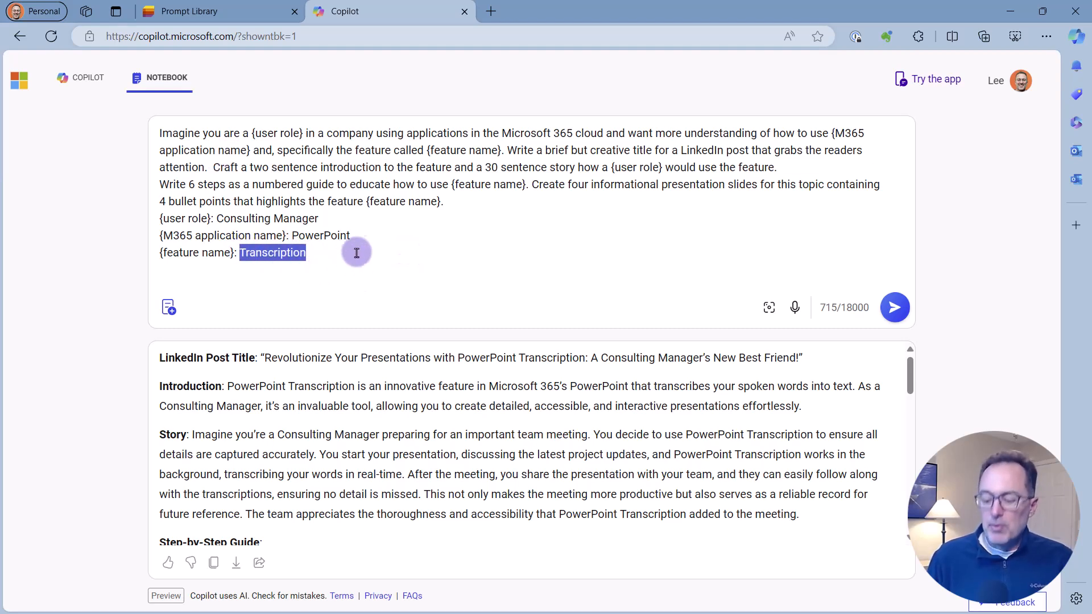
pyautogui.press('Delete')
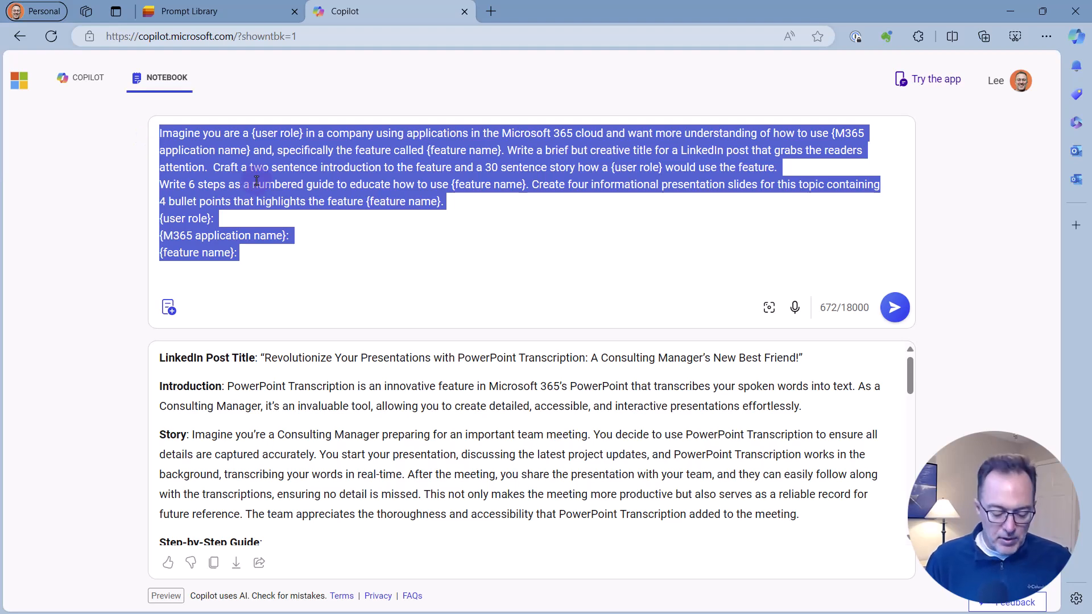
pyautogui.click(518, 207)
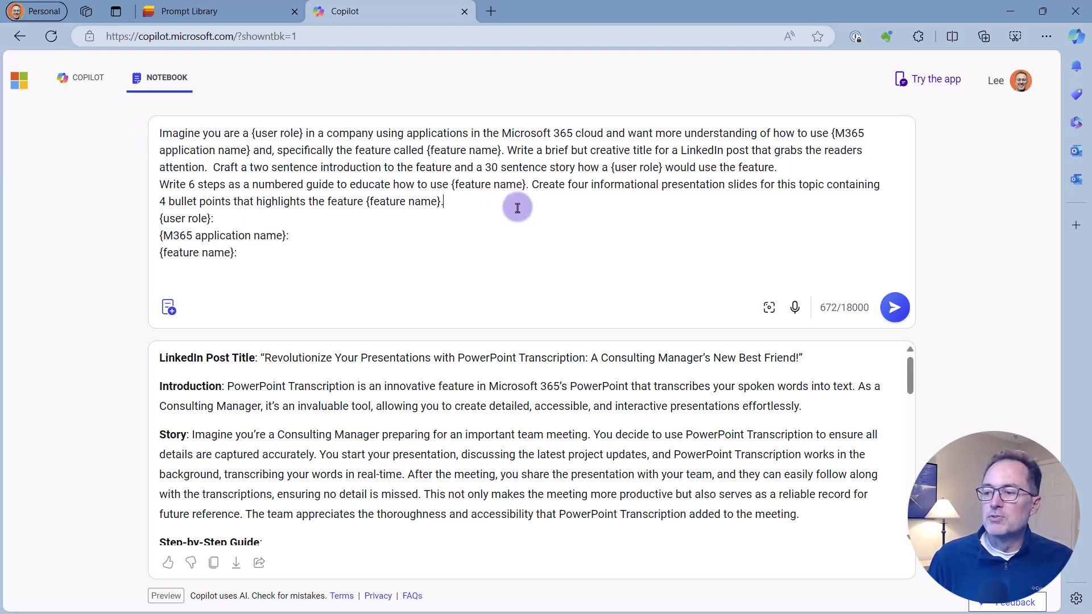
pyautogui.moveTo(512, 204)
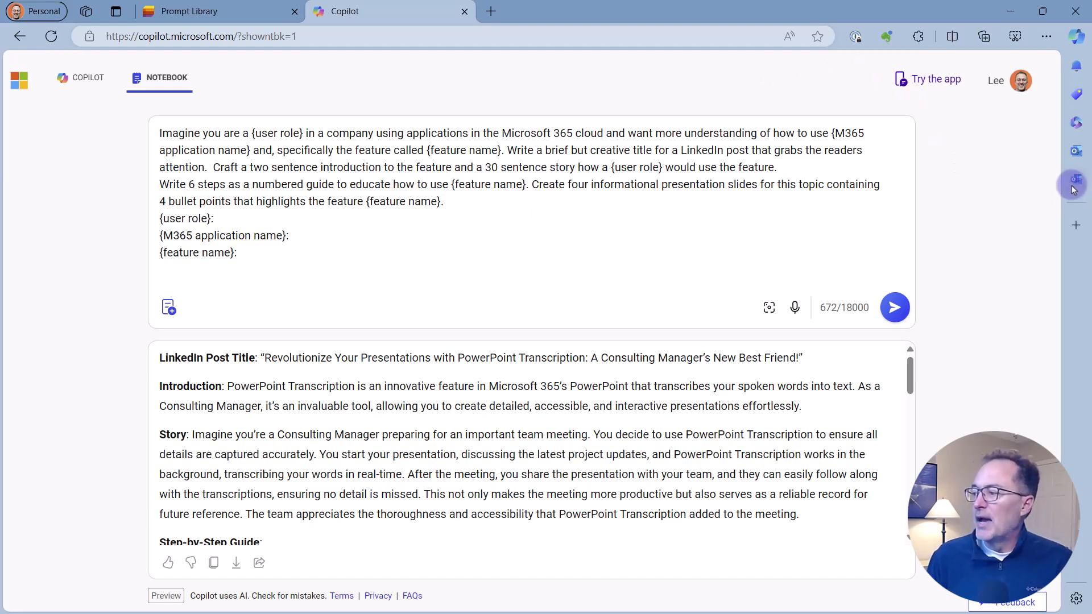
# Bring up the Prompt Library beside Copilot and start a new item holding the prompt recipe
pyautogui.click(1076, 183)
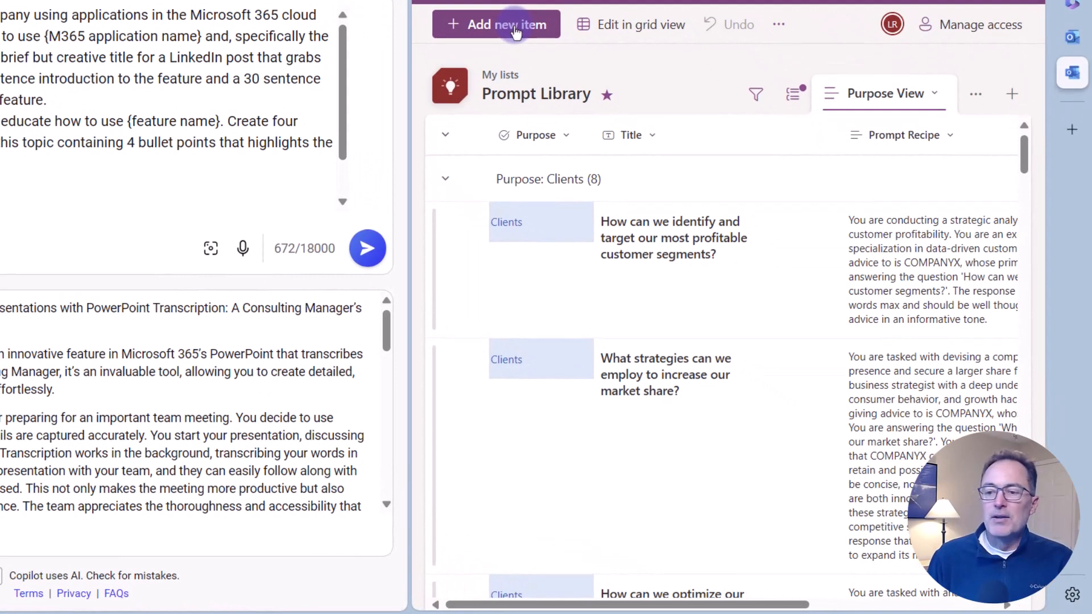
pyautogui.click(512, 24)
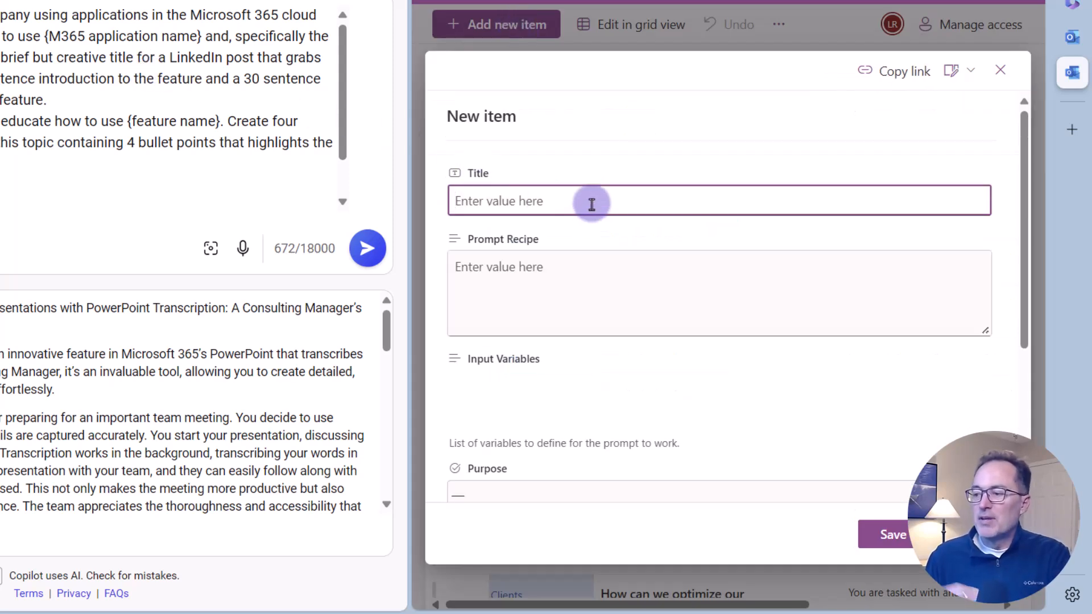
pyautogui.moveTo(591, 168)
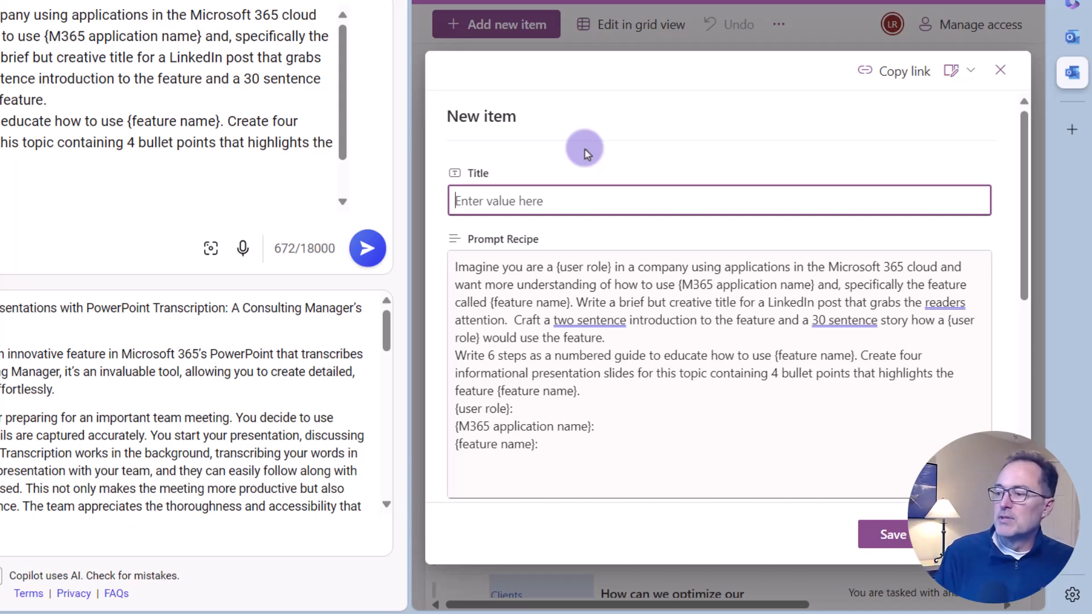
# Title the new item '30 sentence story for new presentati…'
pyautogui.write('30')
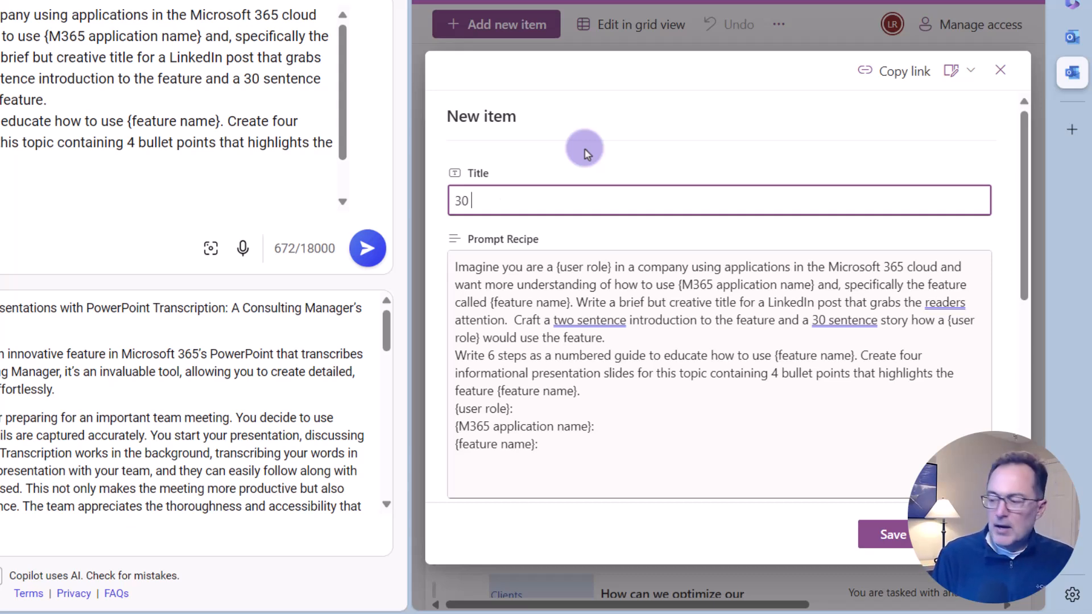
pyautogui.write('sentence')
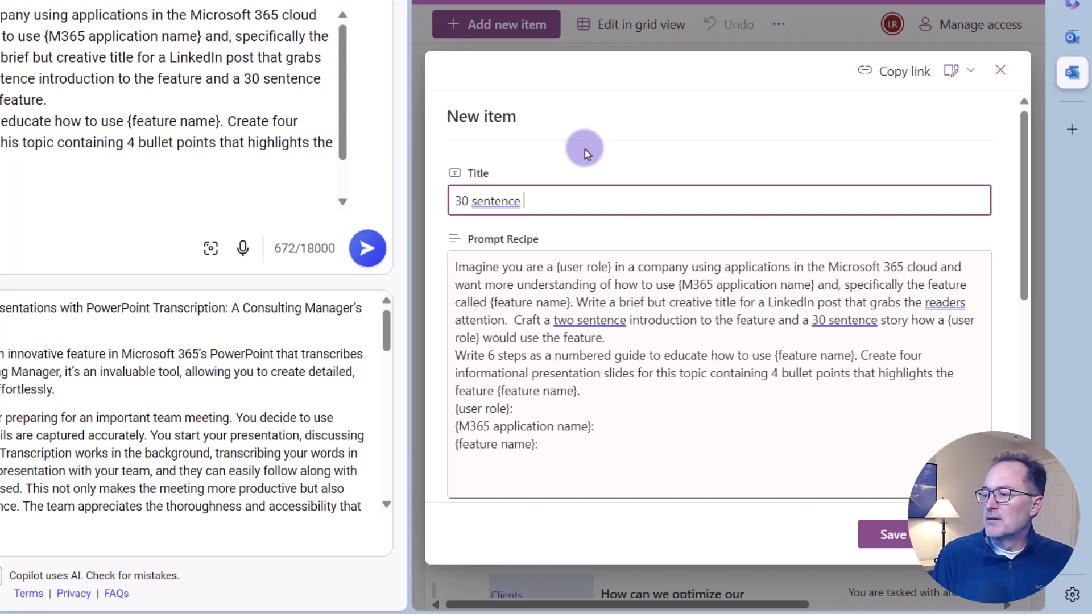
pyautogui.write('story')
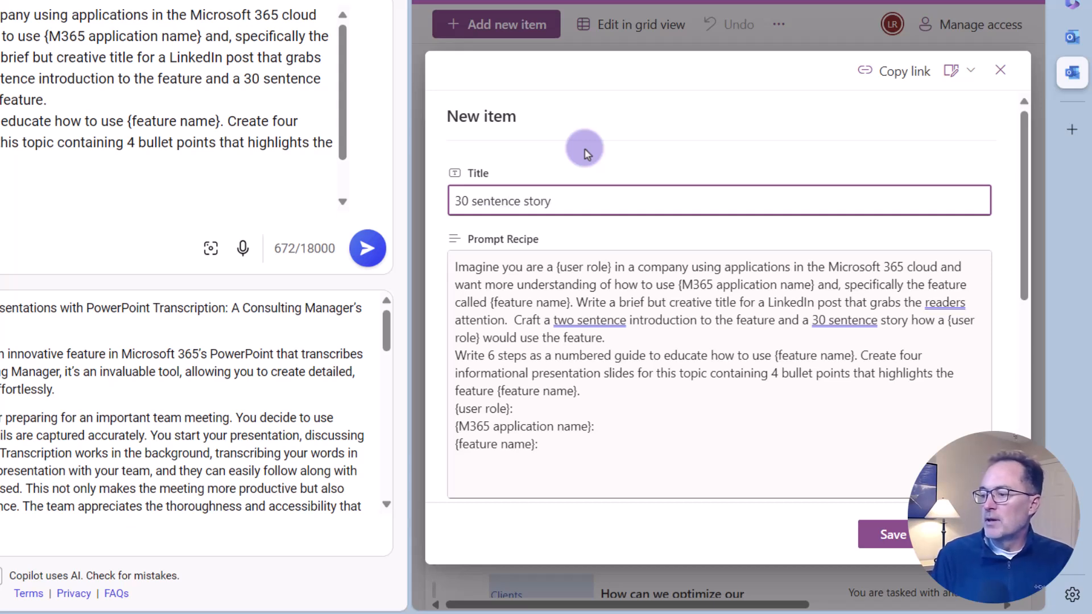
pyautogui.write('for new')
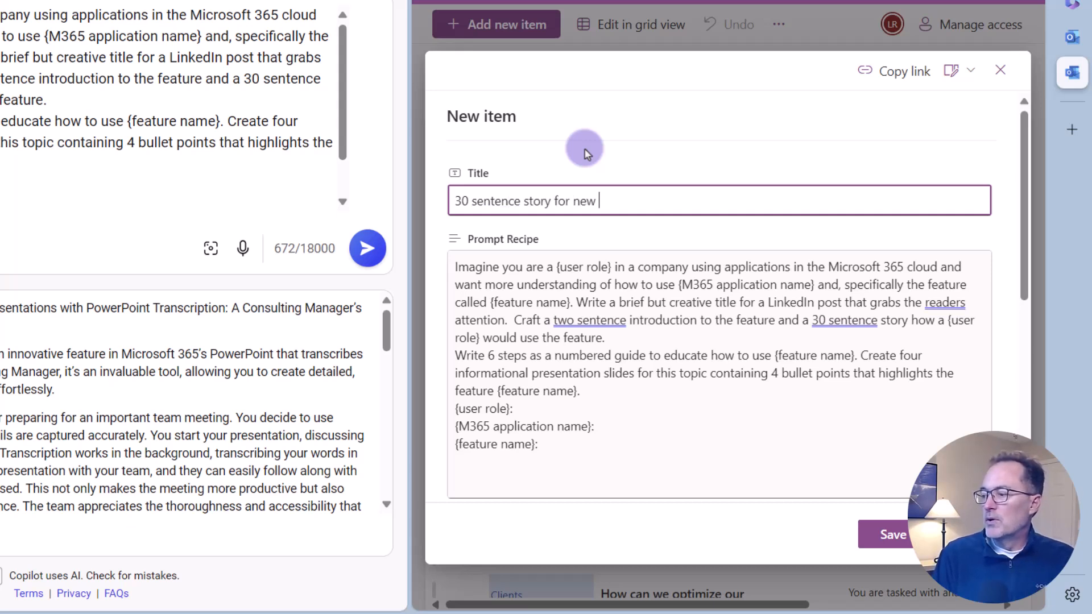
pyautogui.write('presentati')
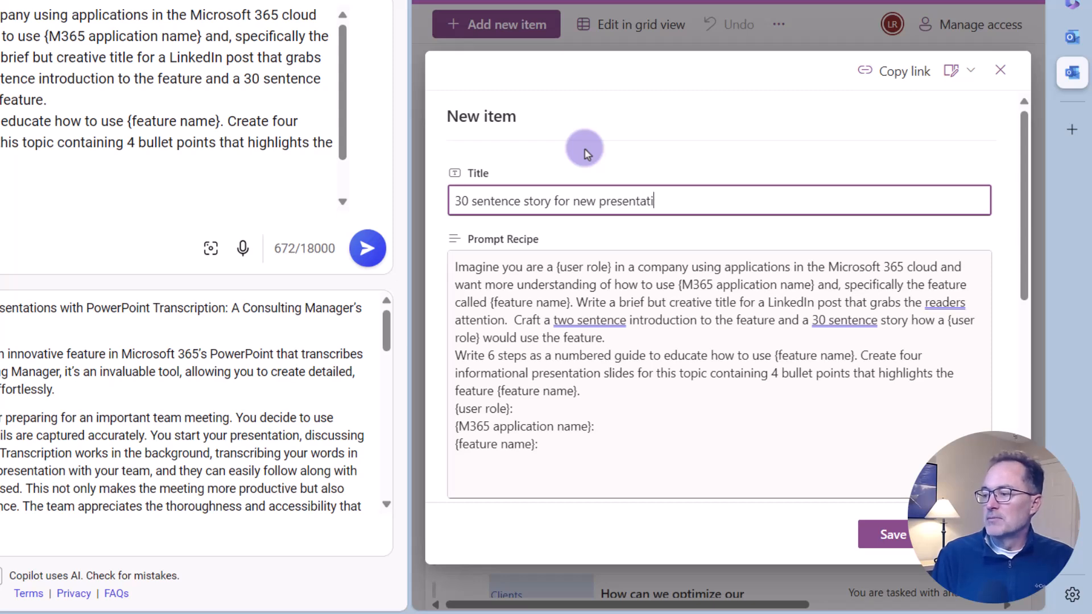
pyautogui.scroll(-3)
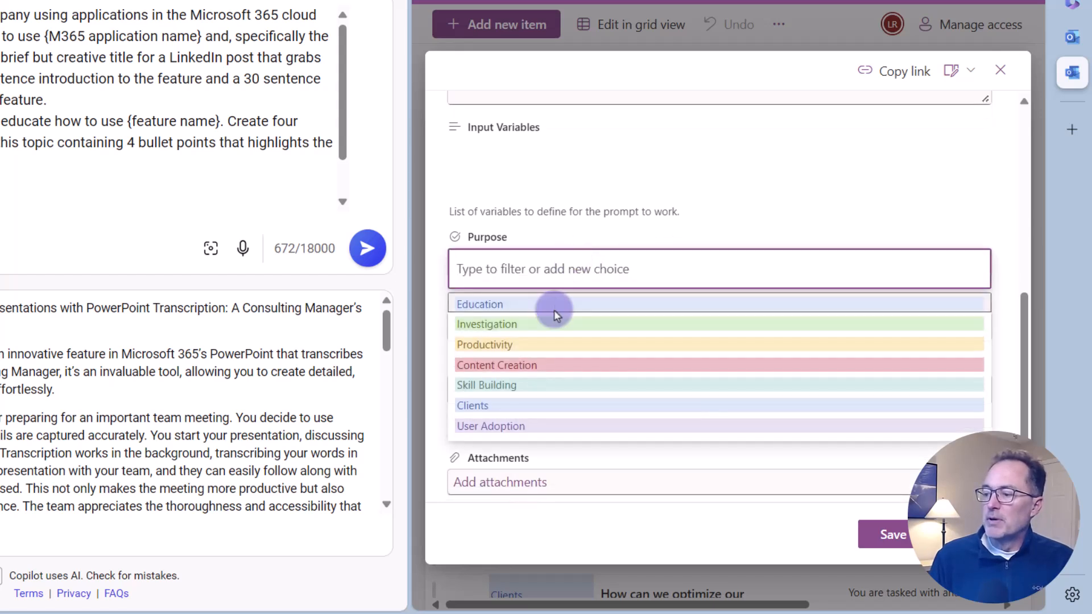
pyautogui.moveTo(552, 380)
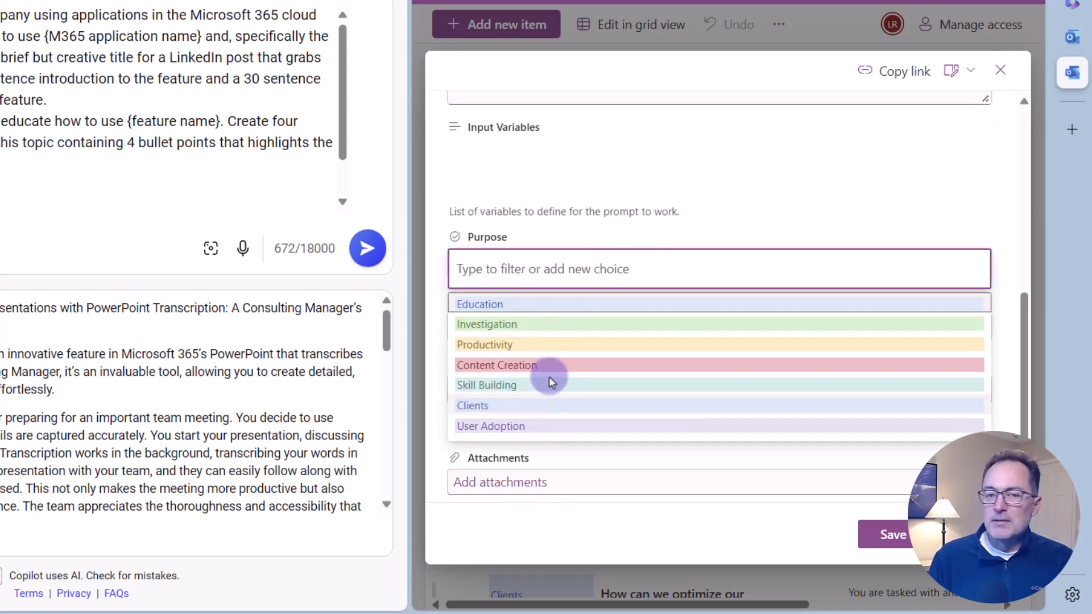
pyautogui.moveTo(546, 369)
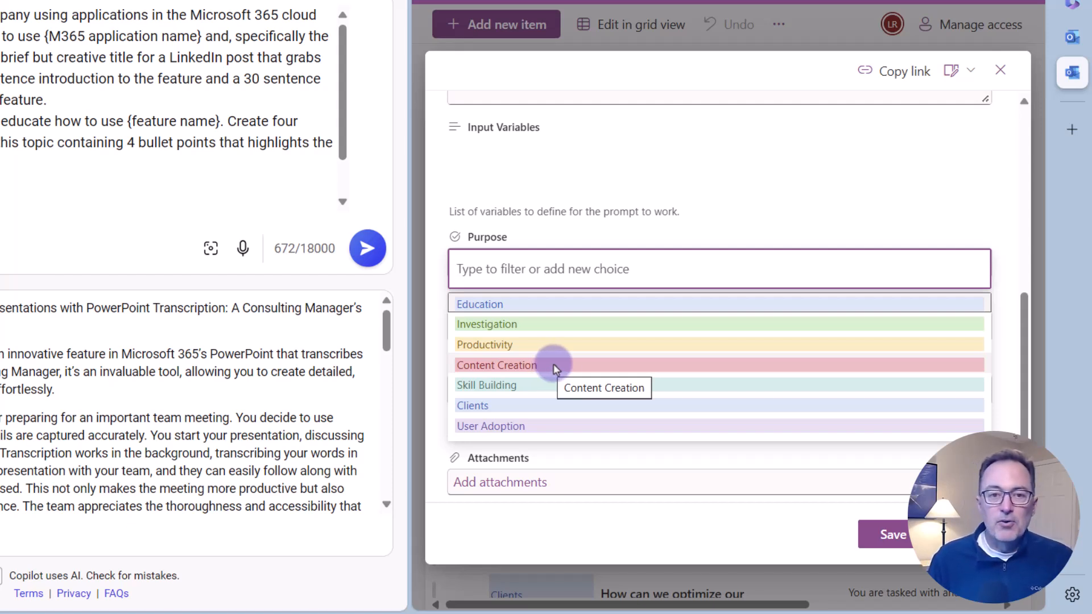
pyautogui.moveTo(551, 396)
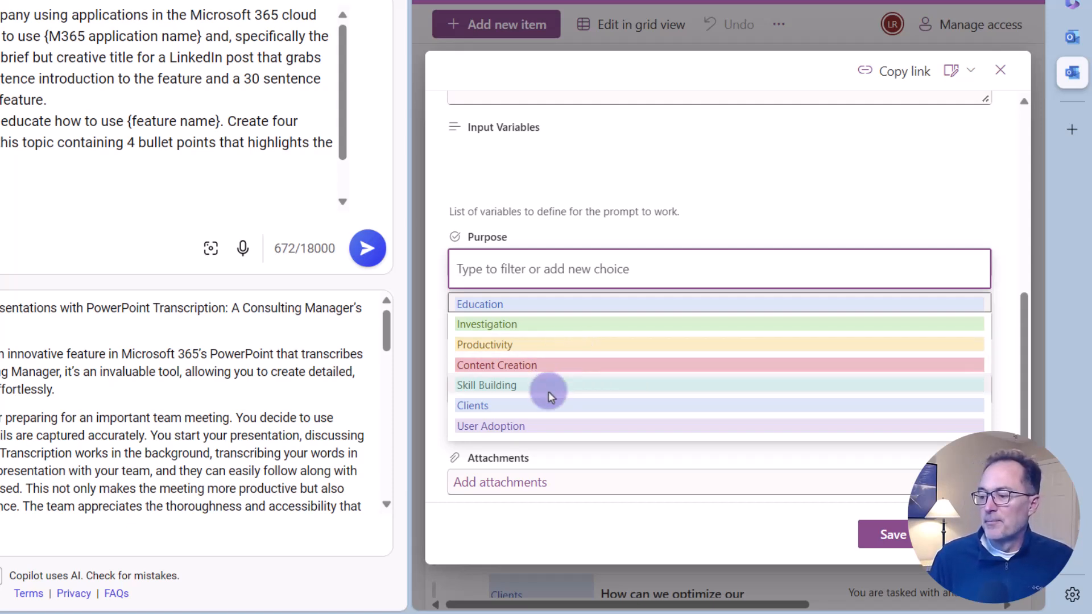
# Set Purpose to Content Creation, Category to Product Manager, and tested model to Copilot
pyautogui.click(496, 365)
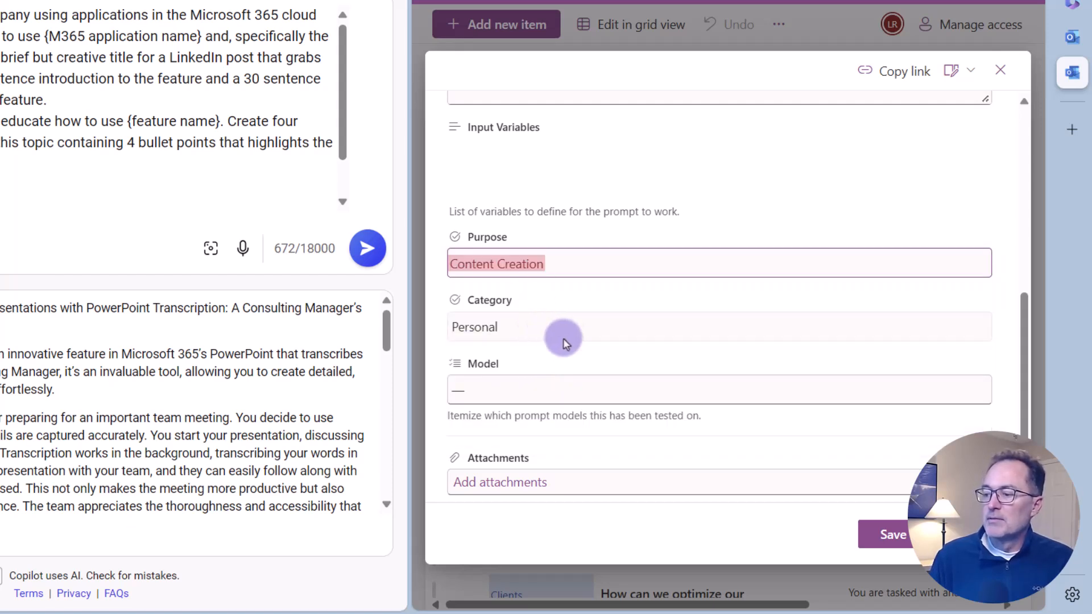
pyautogui.click(565, 327)
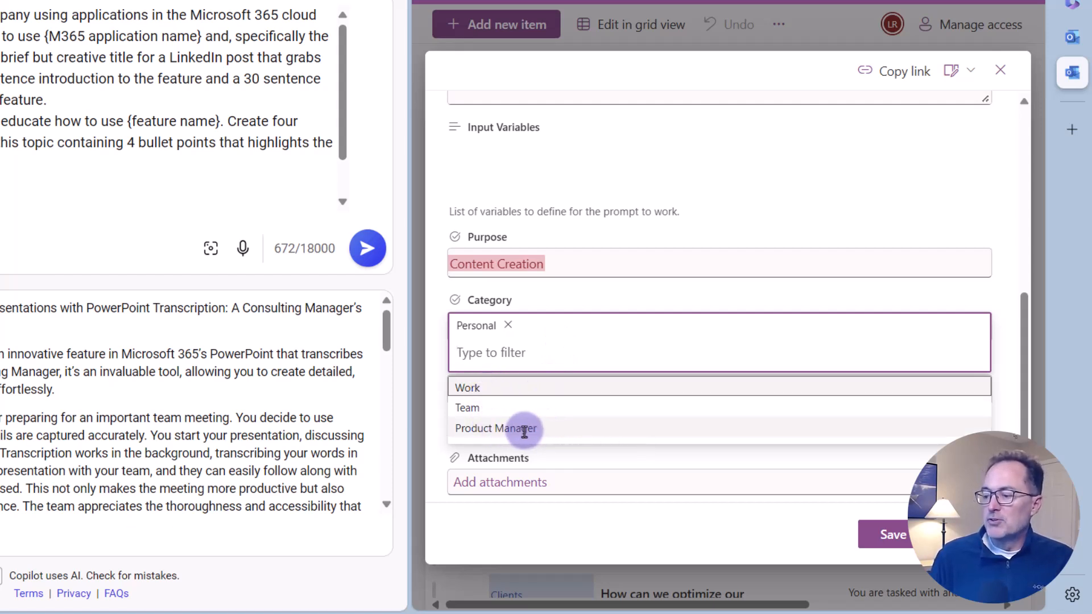
pyautogui.click(496, 427)
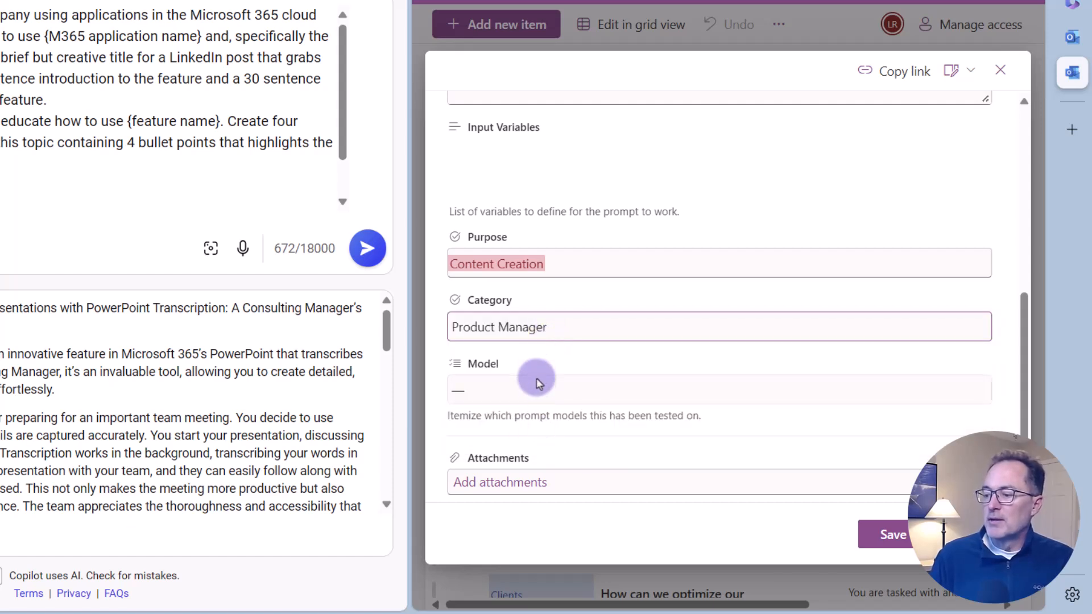
pyautogui.click(535, 389)
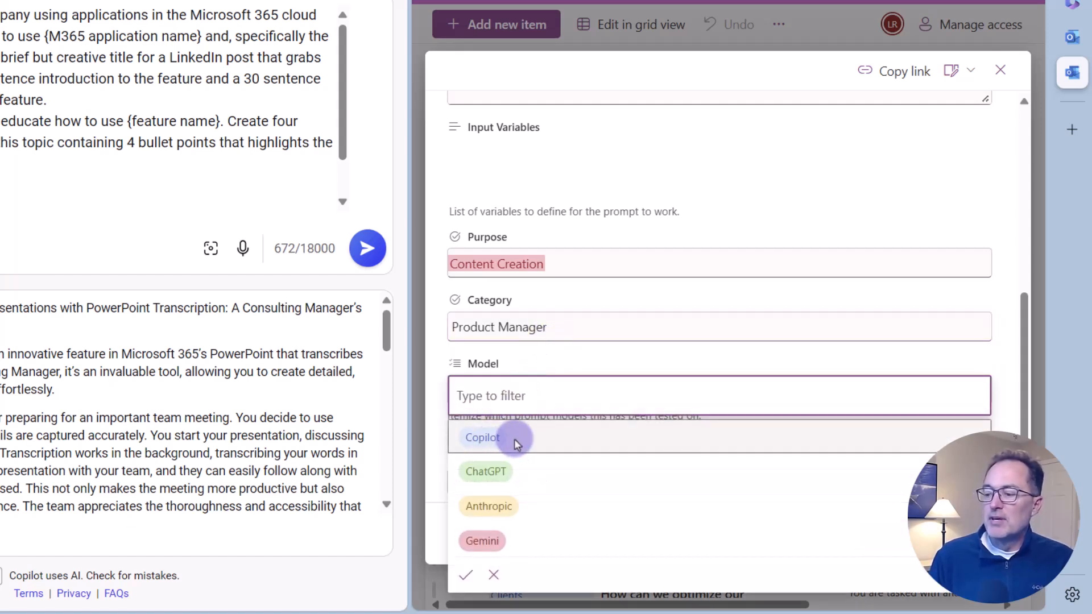
pyautogui.click(483, 437)
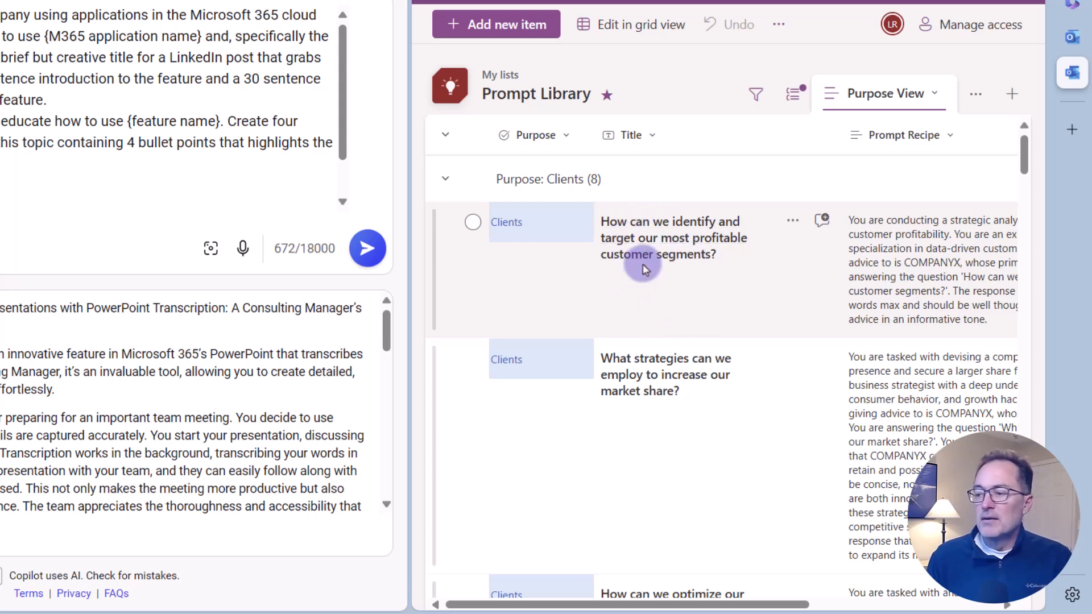
# Switch the Prompt Library from Purpose View to All Items in editable grid view
pyautogui.scroll(-3)
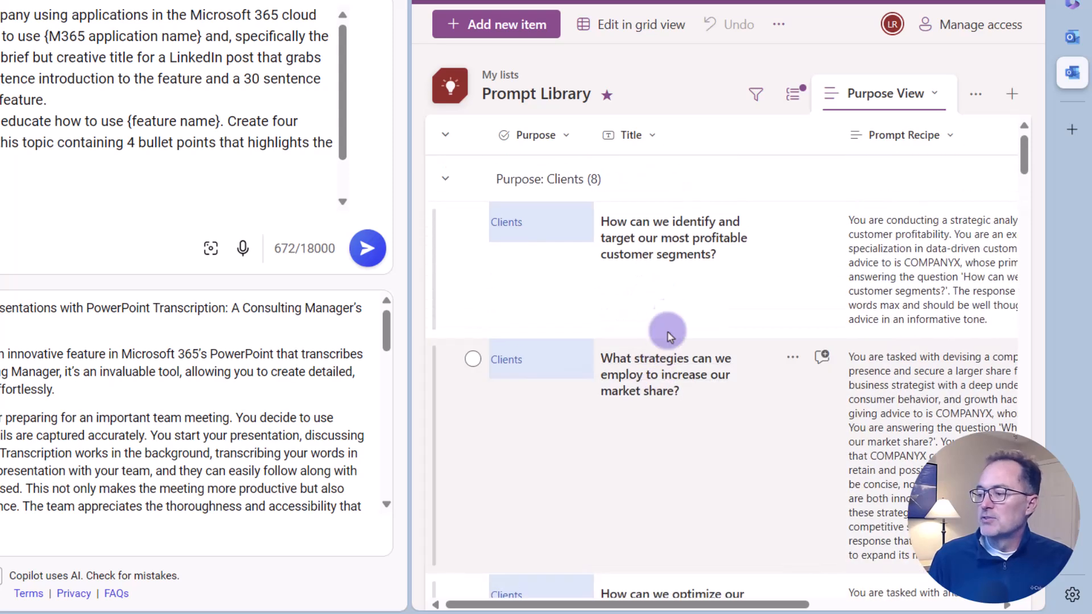
pyautogui.moveTo(676, 285)
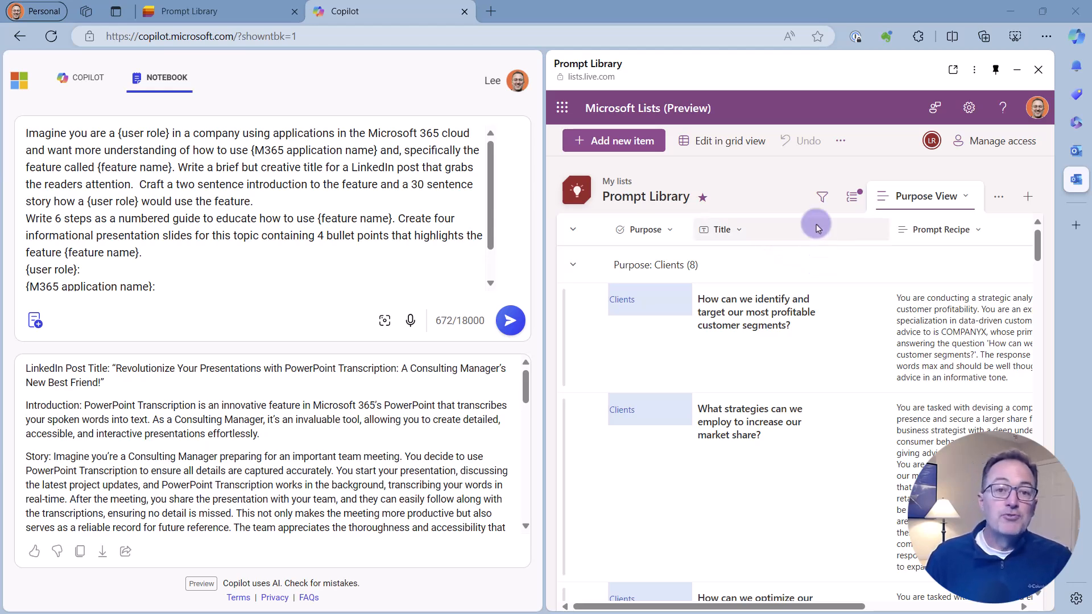
pyautogui.click(189, 12)
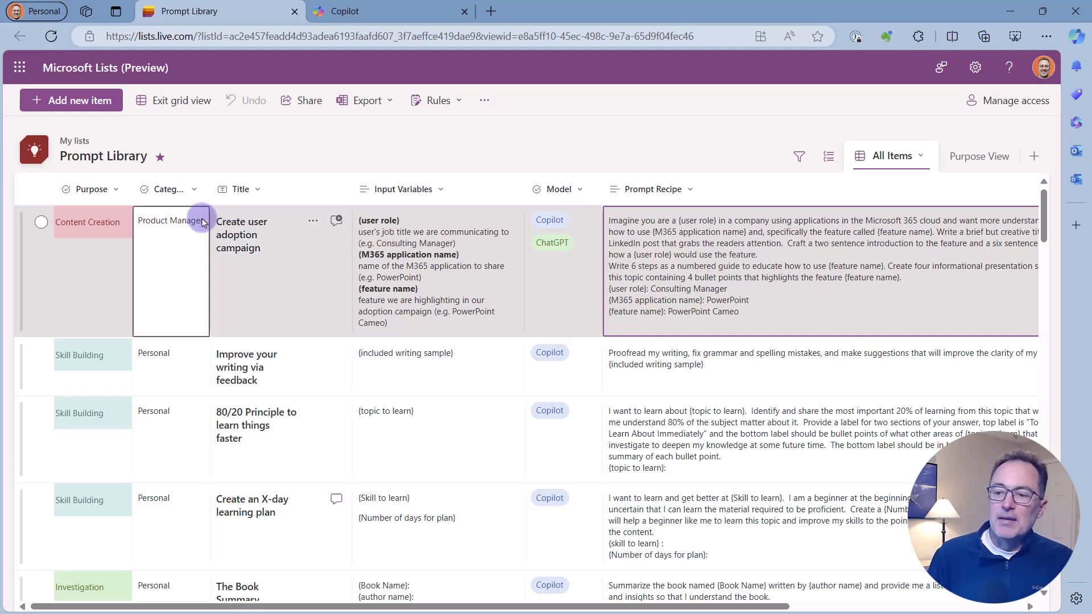
# Post 'This is a great prompt! Thank you for saving it!' on the Create user adoption campaign item
pyautogui.click(41, 221)
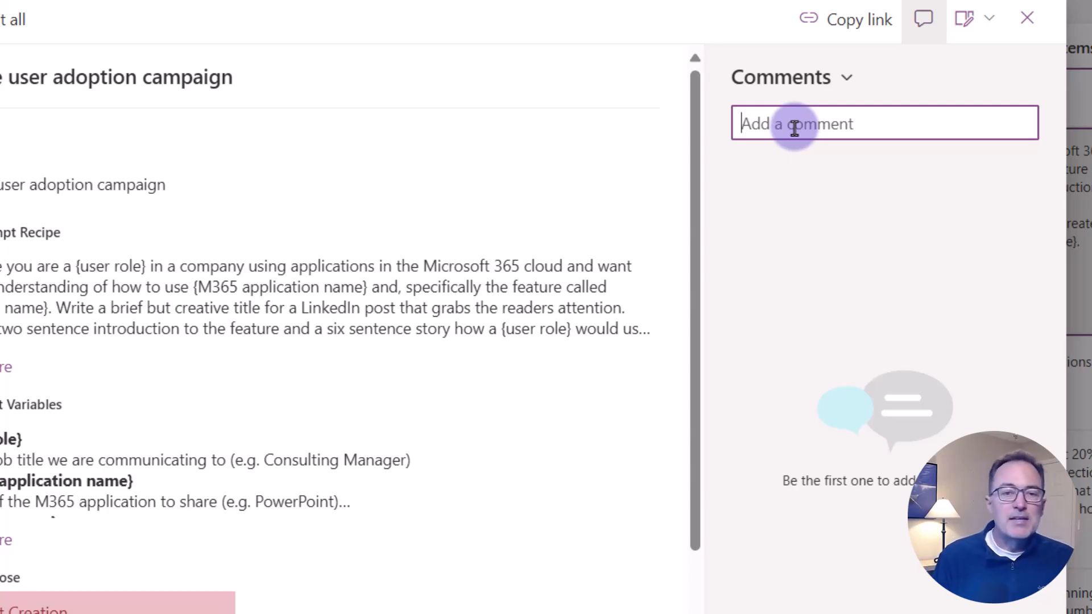
pyautogui.write('This is a')
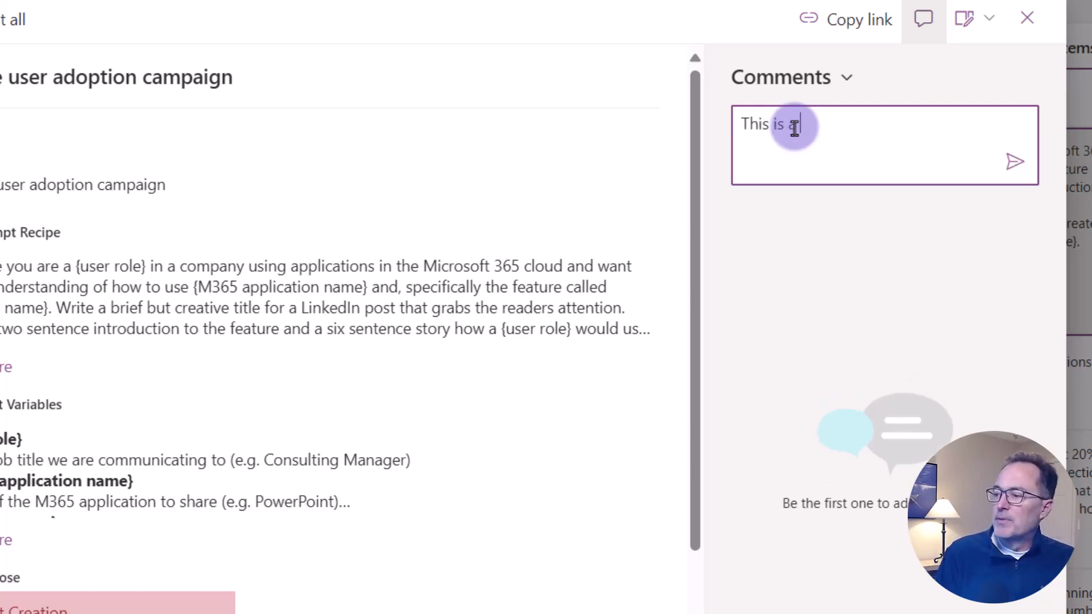
pyautogui.write('great prompt!')
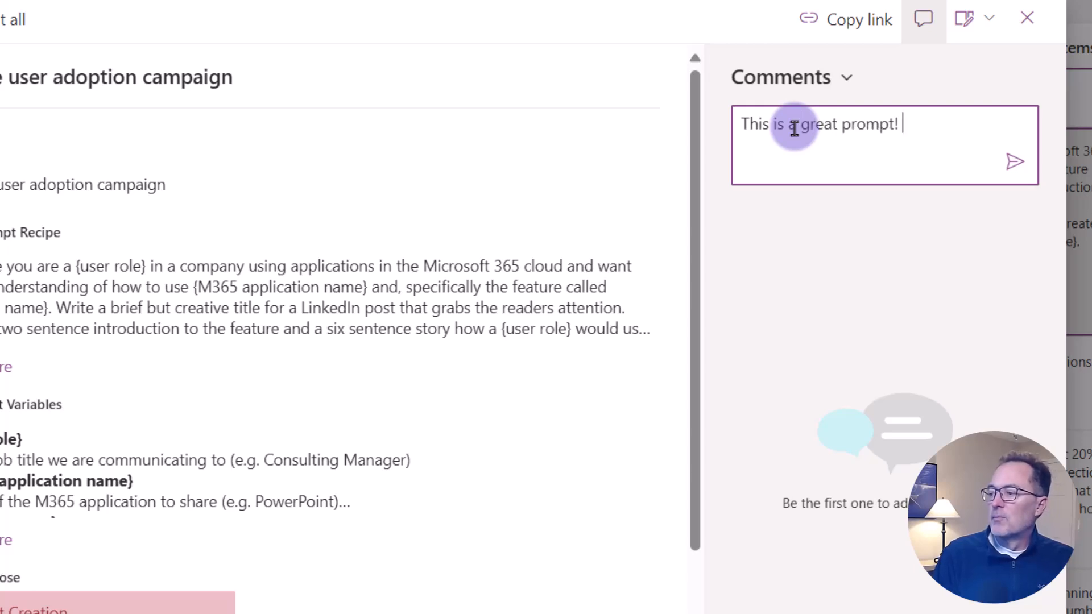
pyautogui.write('Thank you for')
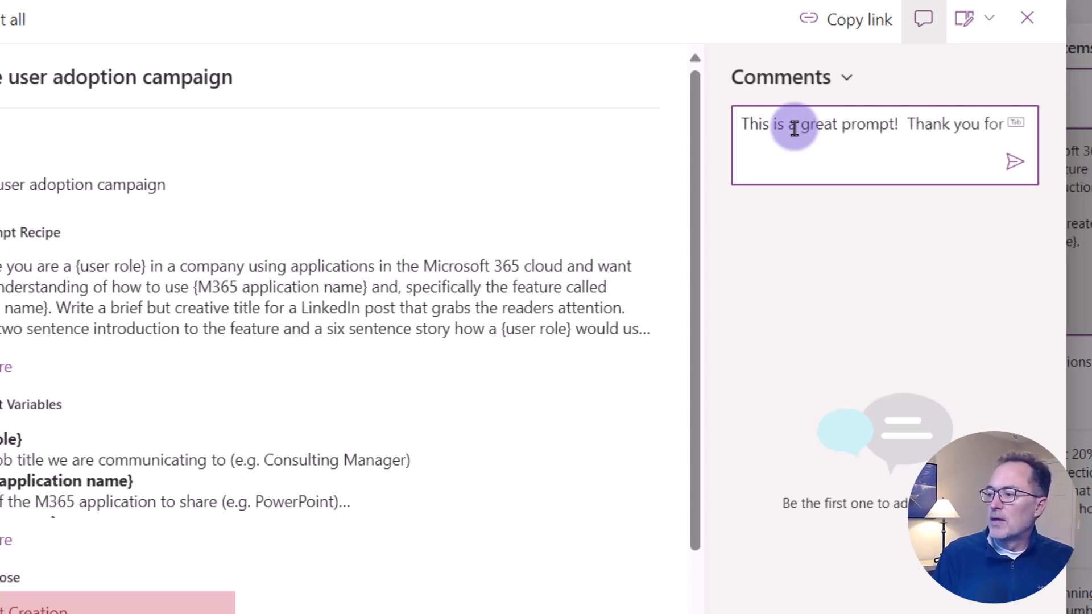
pyautogui.write('s')
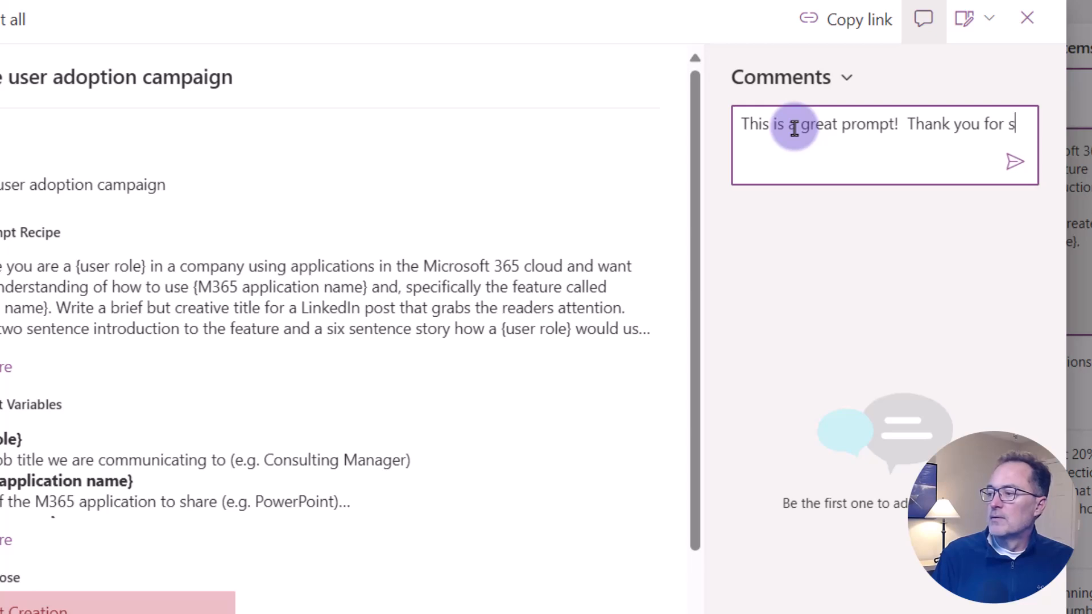
pyautogui.write('saving it!')
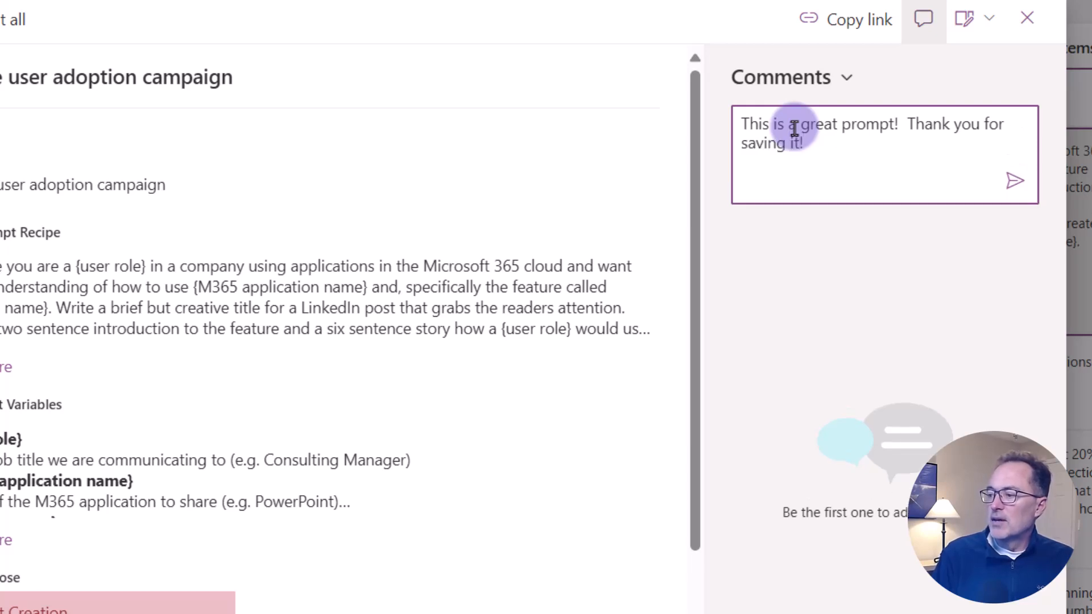
pyautogui.click(1015, 180)
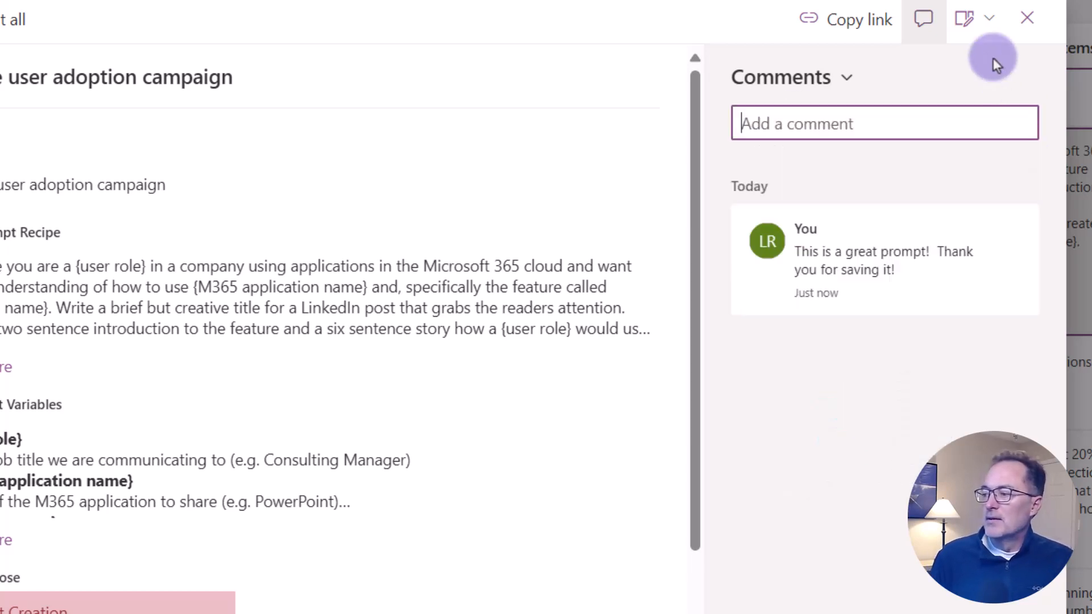